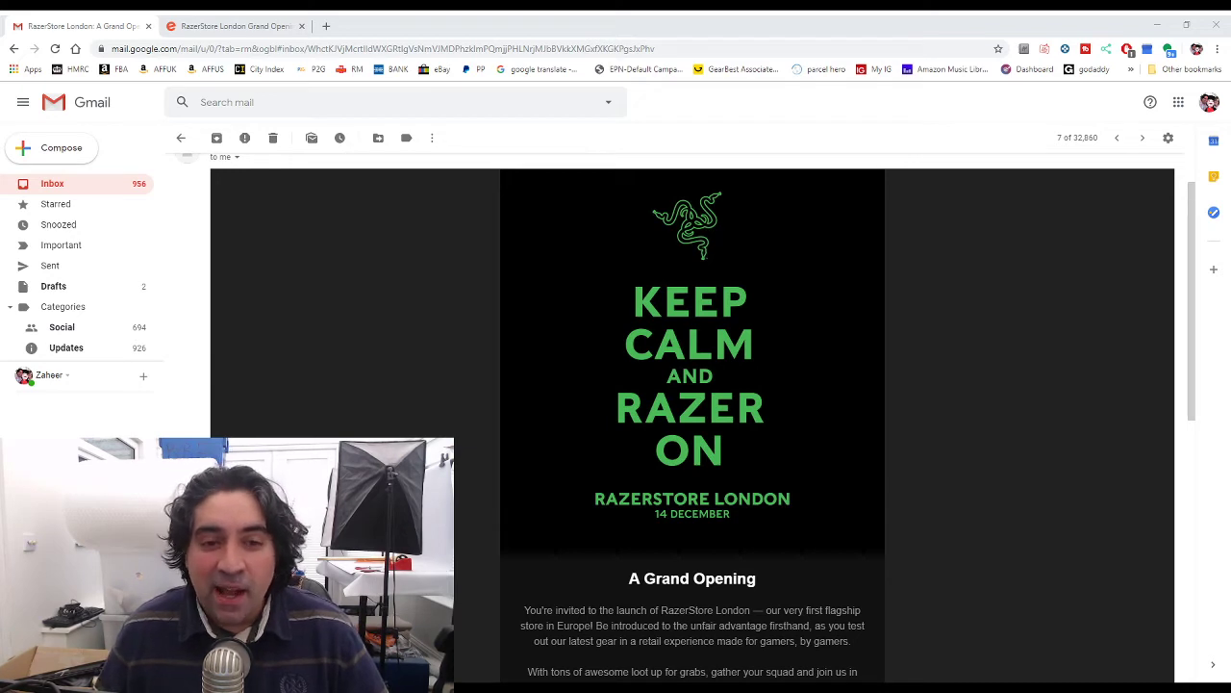
- Scroll the Razer invitation email down to the event details at 53 Charing Cross Road, 14 December 2019
{"action": "scroll", "scroll_direction": "down", "scroll_amount": 3}
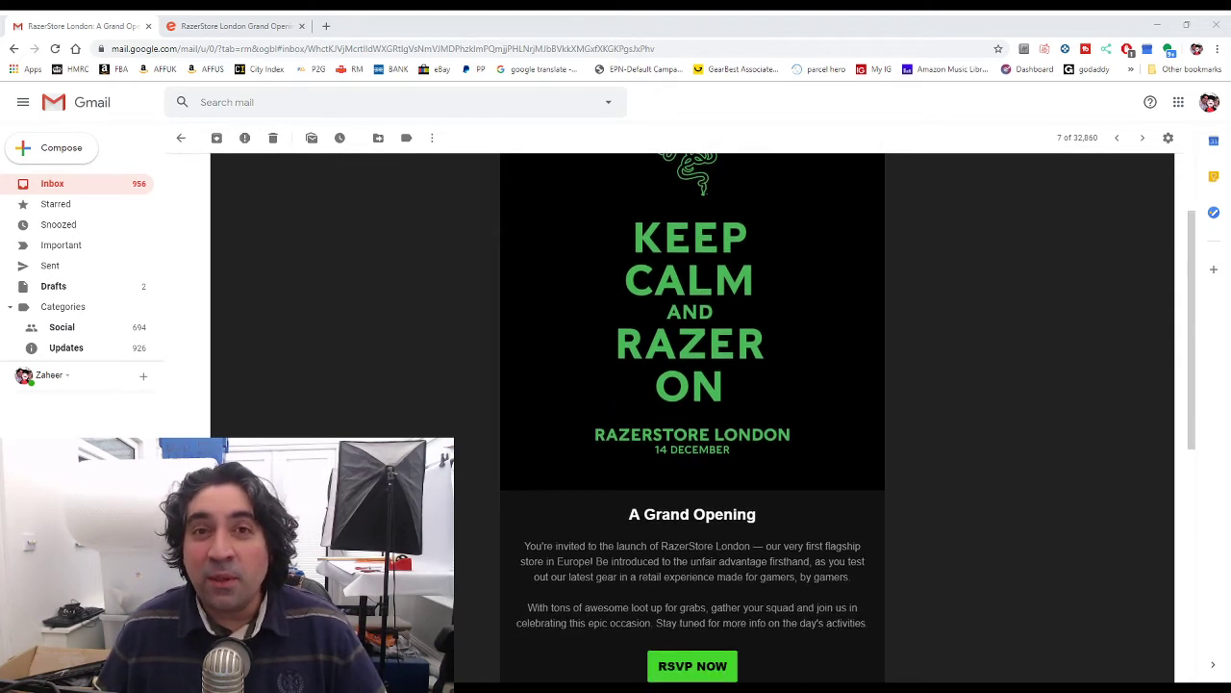
{"action": "scroll", "scroll_direction": "down", "scroll_amount": 3}
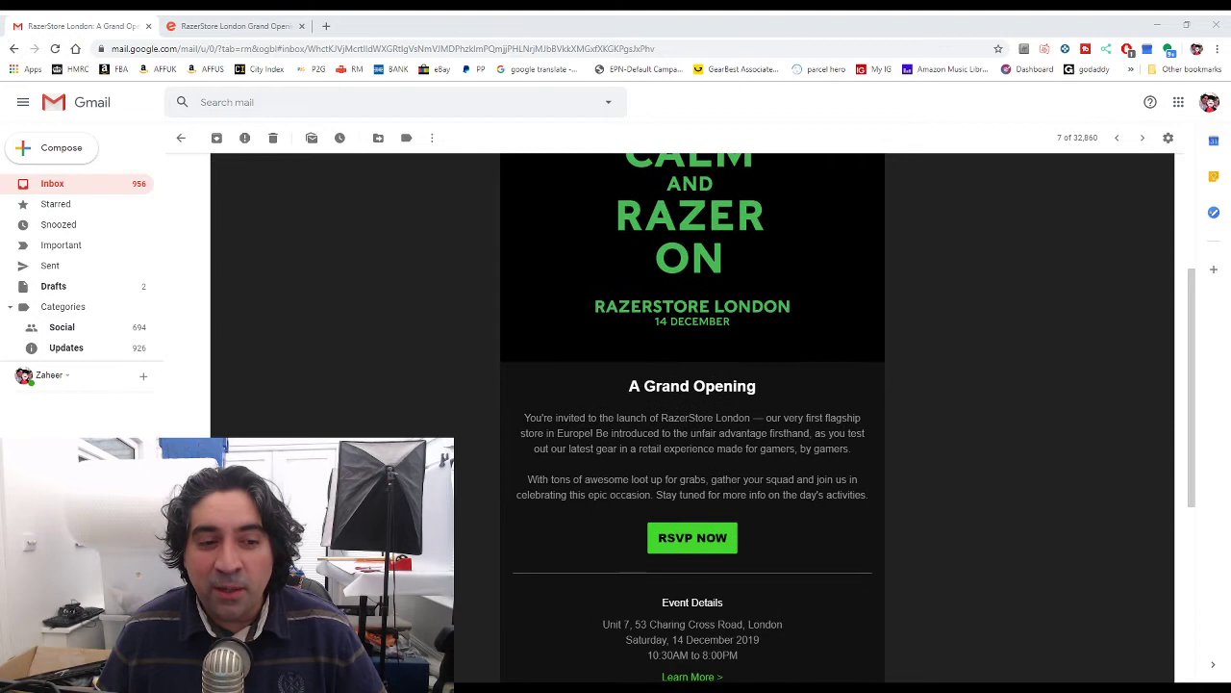
{"action": "scroll", "scroll_direction": "down", "scroll_amount": 3}
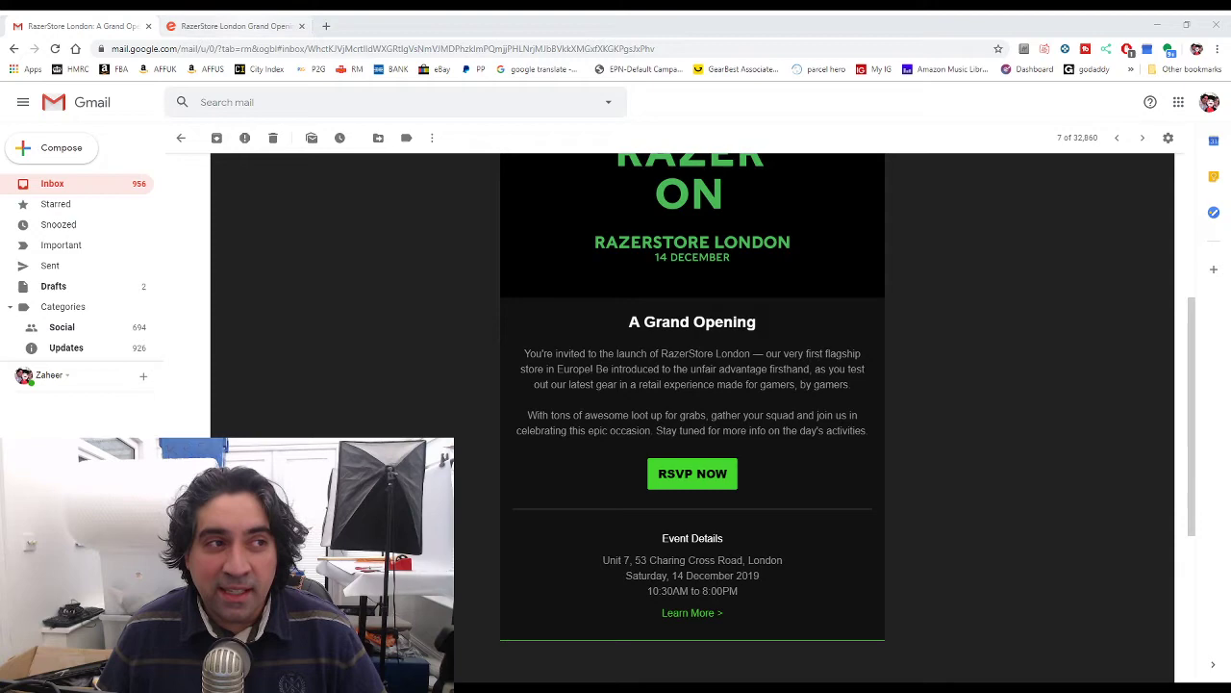
- Switch to the RazerStore London Grand Opening Eventbrite tab and reveal its date, location and description
{"action": "left_click", "coordinate": [692, 474]}
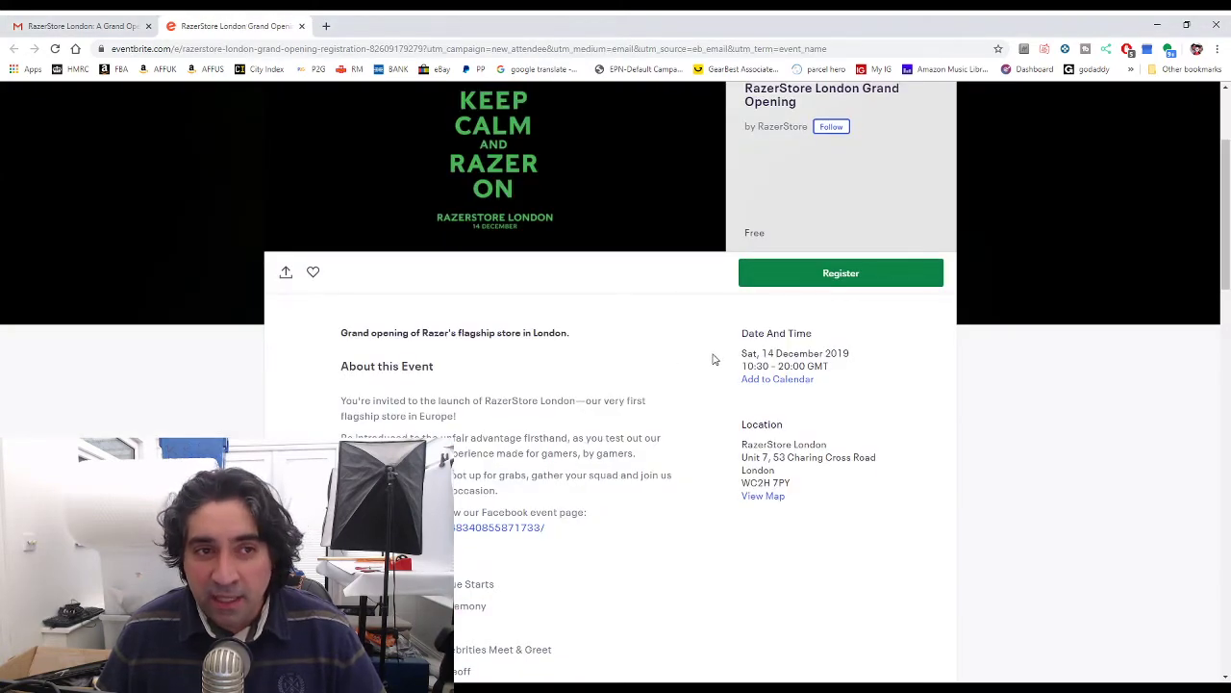
{"action": "mouse_move", "coordinate": [793, 454]}
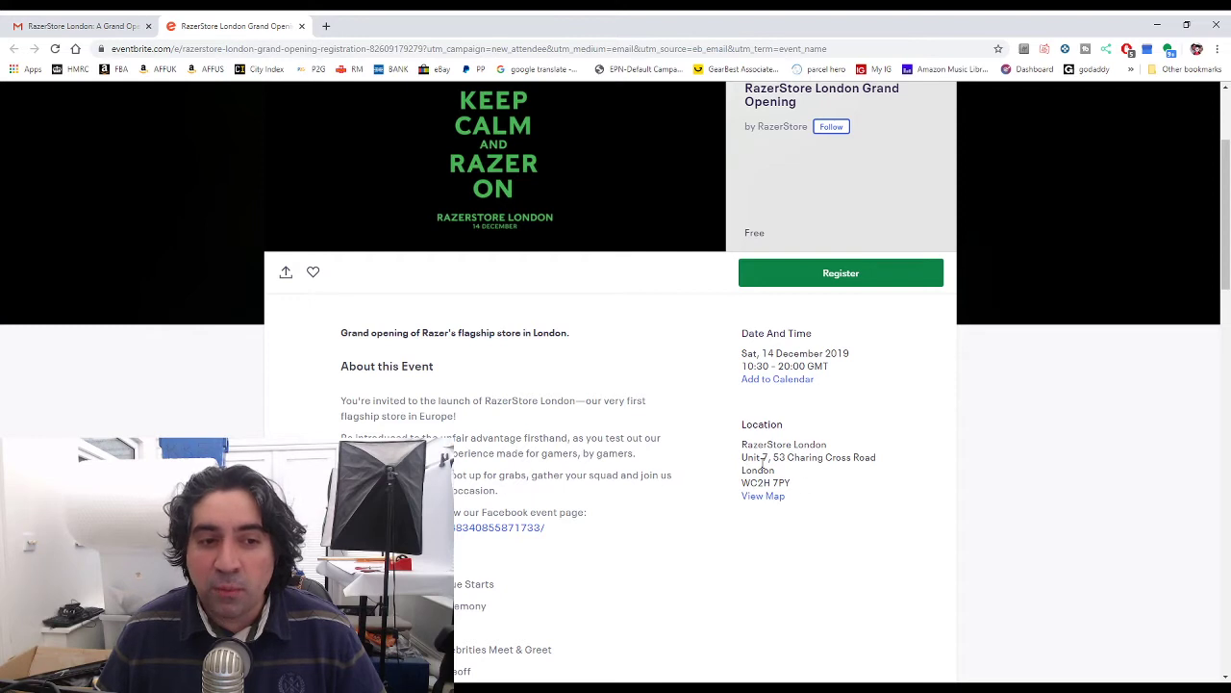
{"action": "mouse_move", "coordinate": [900, 485]}
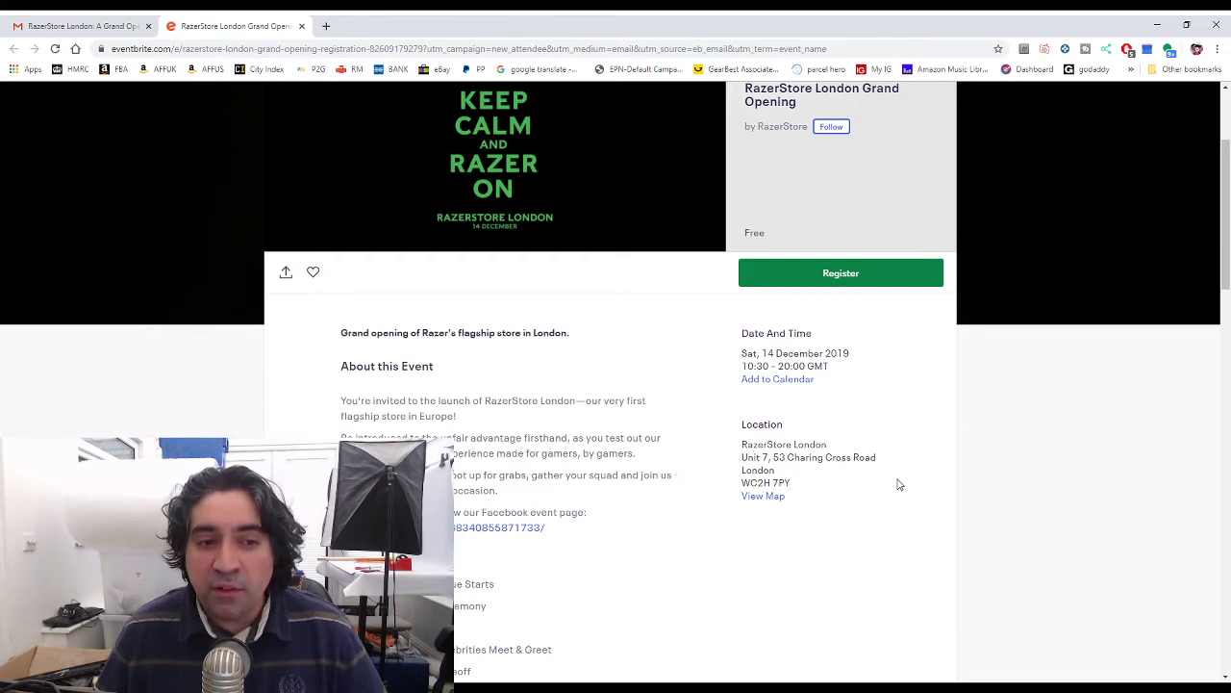
{"action": "mouse_move", "coordinate": [702, 441]}
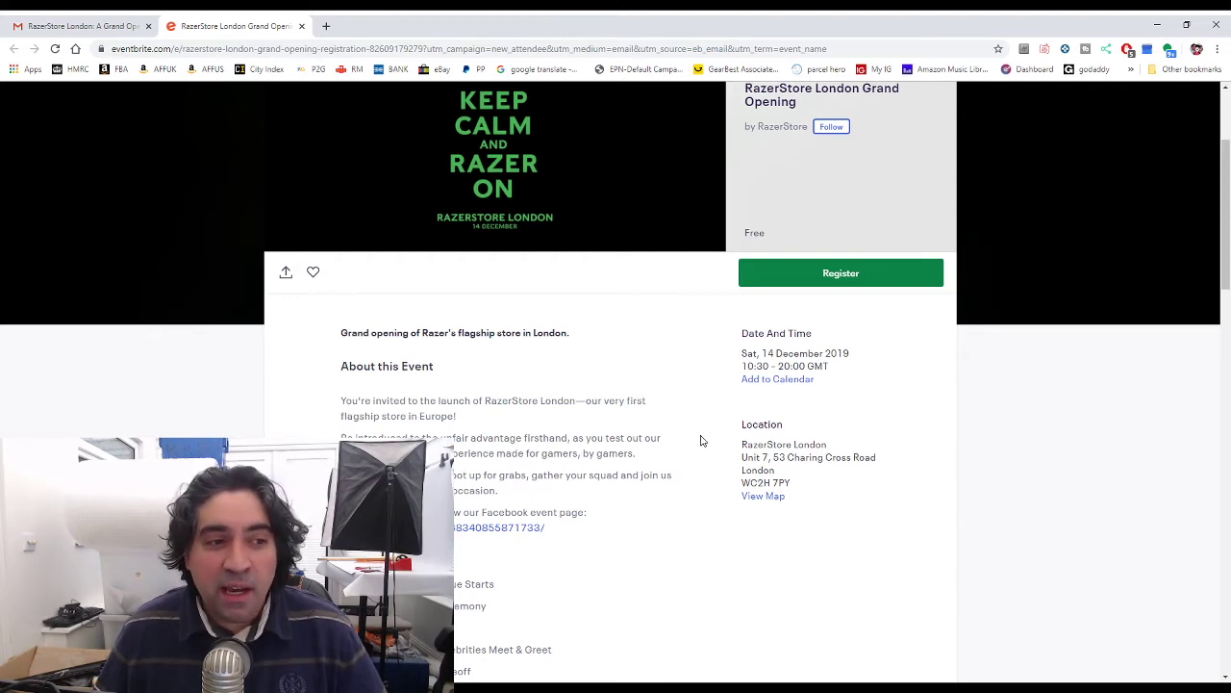
{"action": "scroll", "scroll_direction": "down", "scroll_amount": 3}
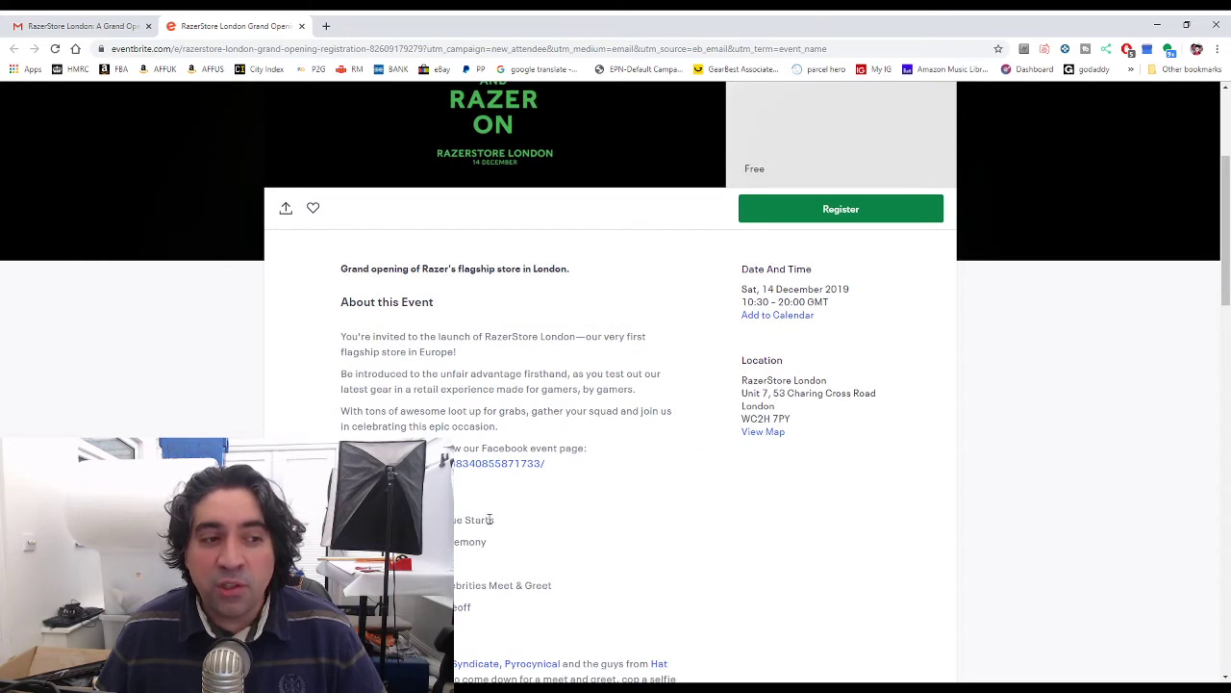
{"action": "mouse_move", "coordinate": [702, 500]}
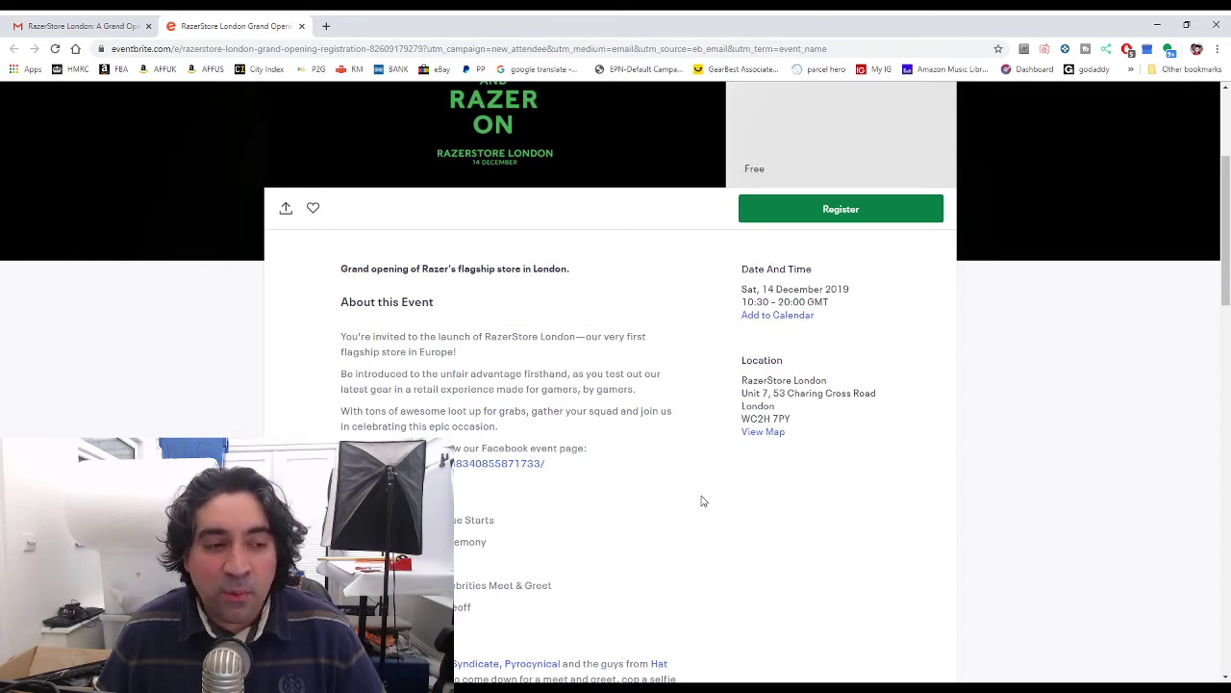
{"action": "mouse_move", "coordinate": [689, 567]}
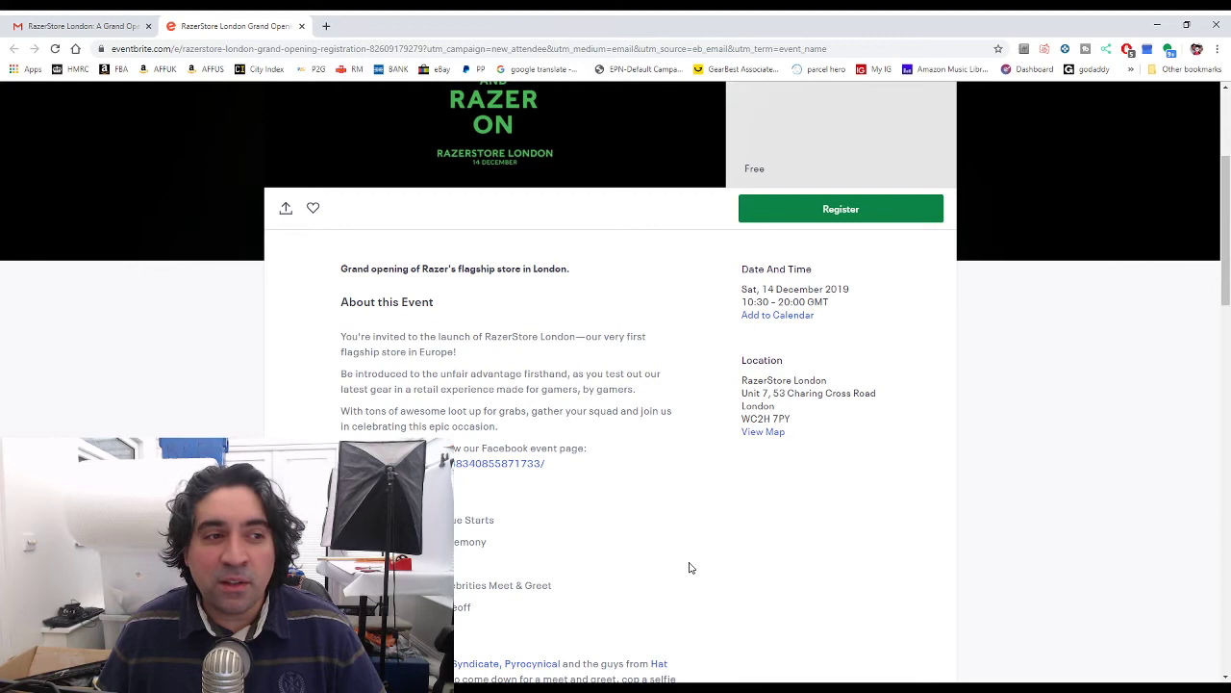
{"action": "mouse_move", "coordinate": [685, 535]}
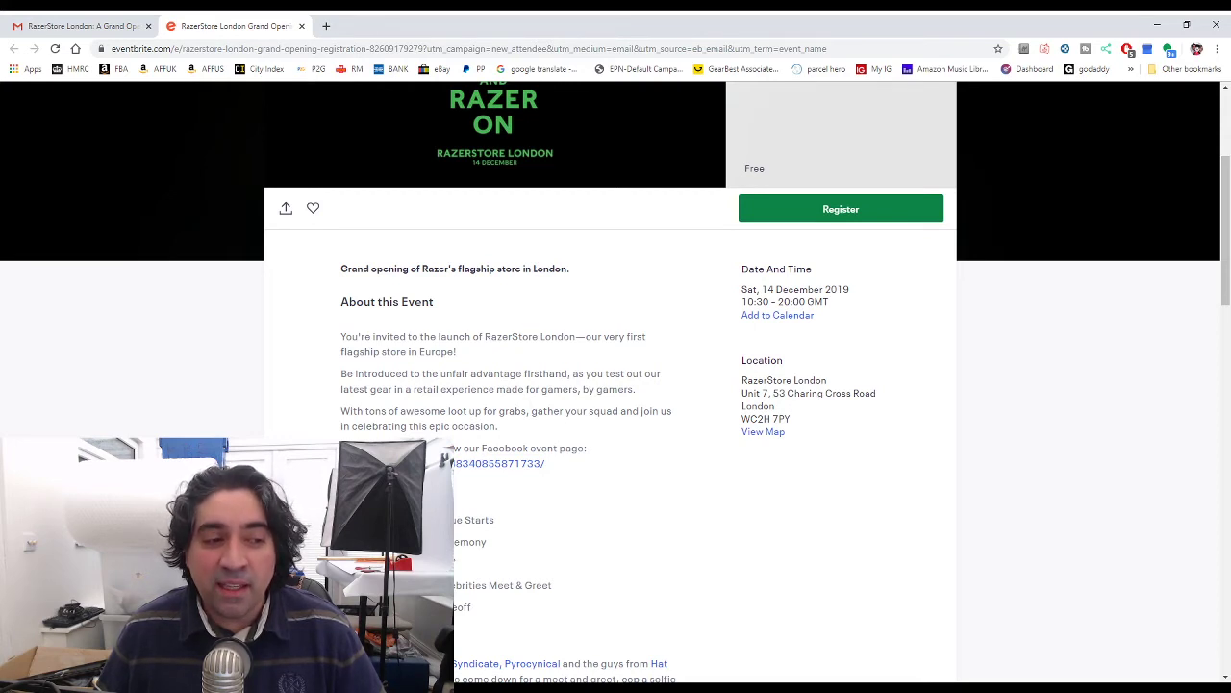
{"action": "mouse_move", "coordinate": [457, 570]}
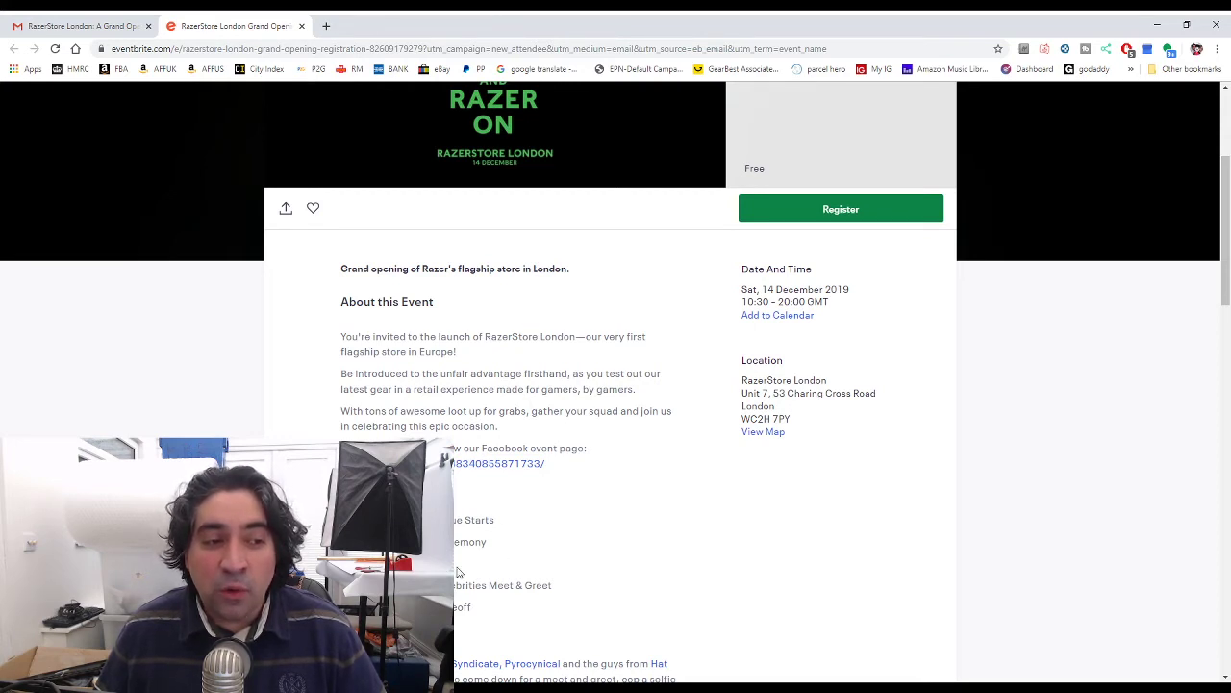
{"action": "mouse_move", "coordinate": [752, 478]}
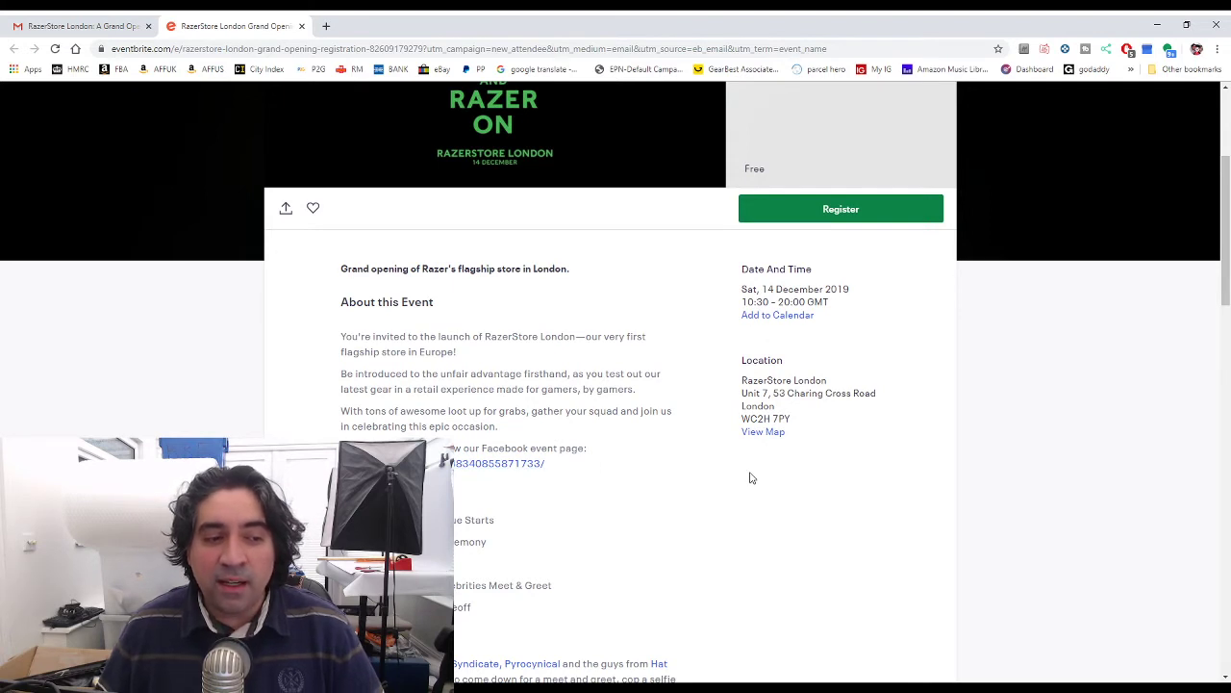
{"action": "mouse_move", "coordinate": [702, 558]}
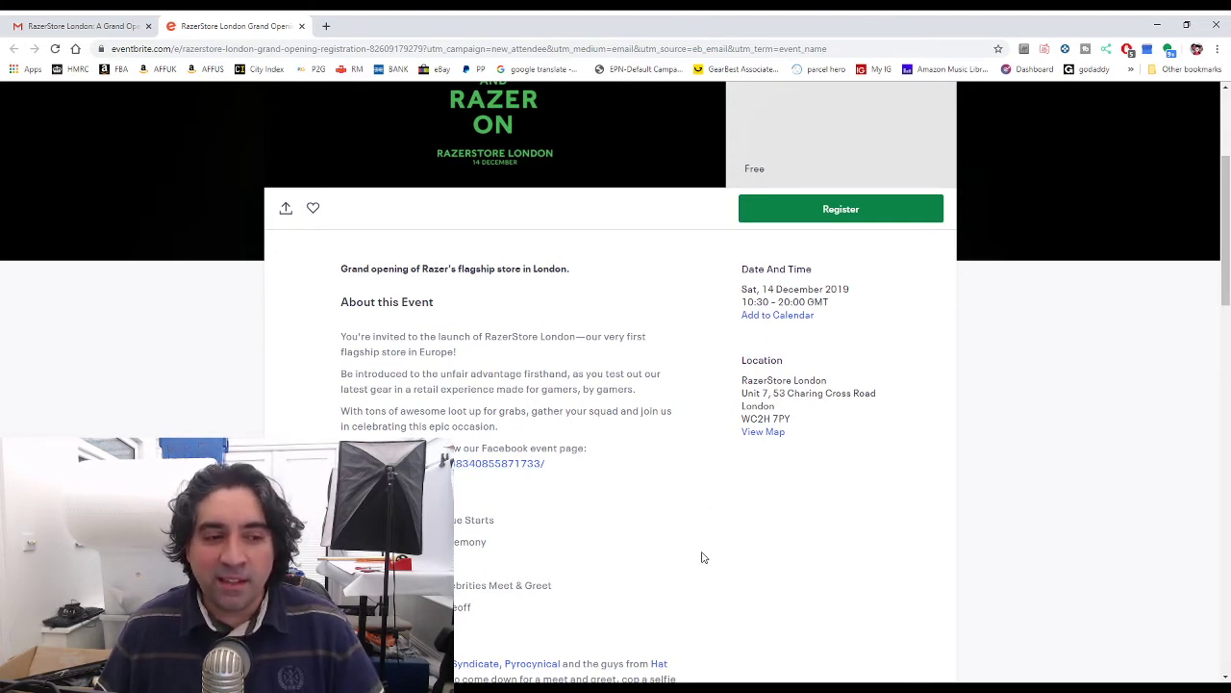
{"action": "mouse_move", "coordinate": [646, 581]}
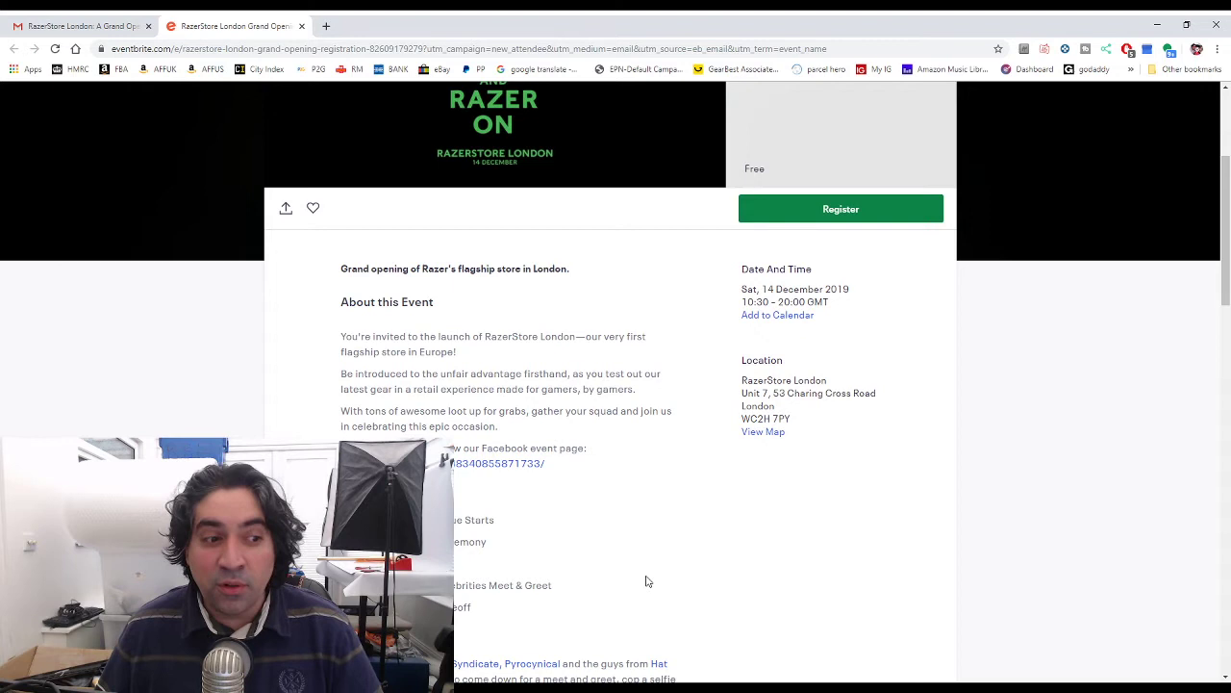
{"action": "scroll", "scroll_direction": "down", "scroll_amount": 3}
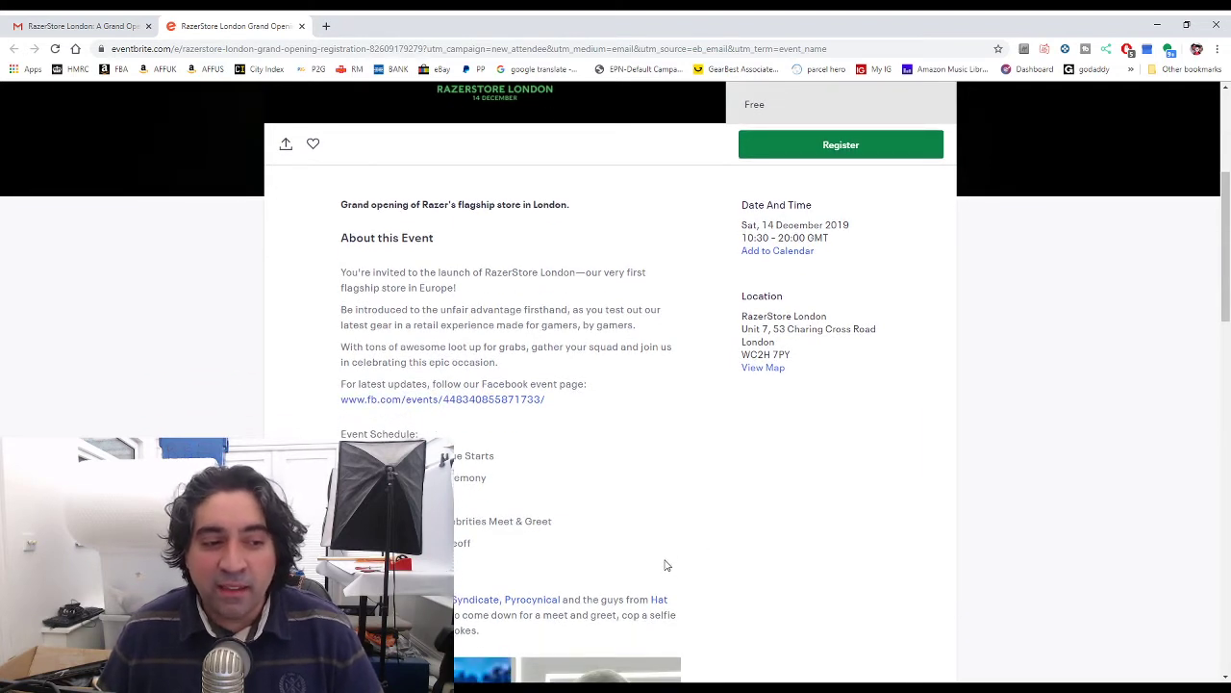
{"action": "mouse_move", "coordinate": [497, 556]}
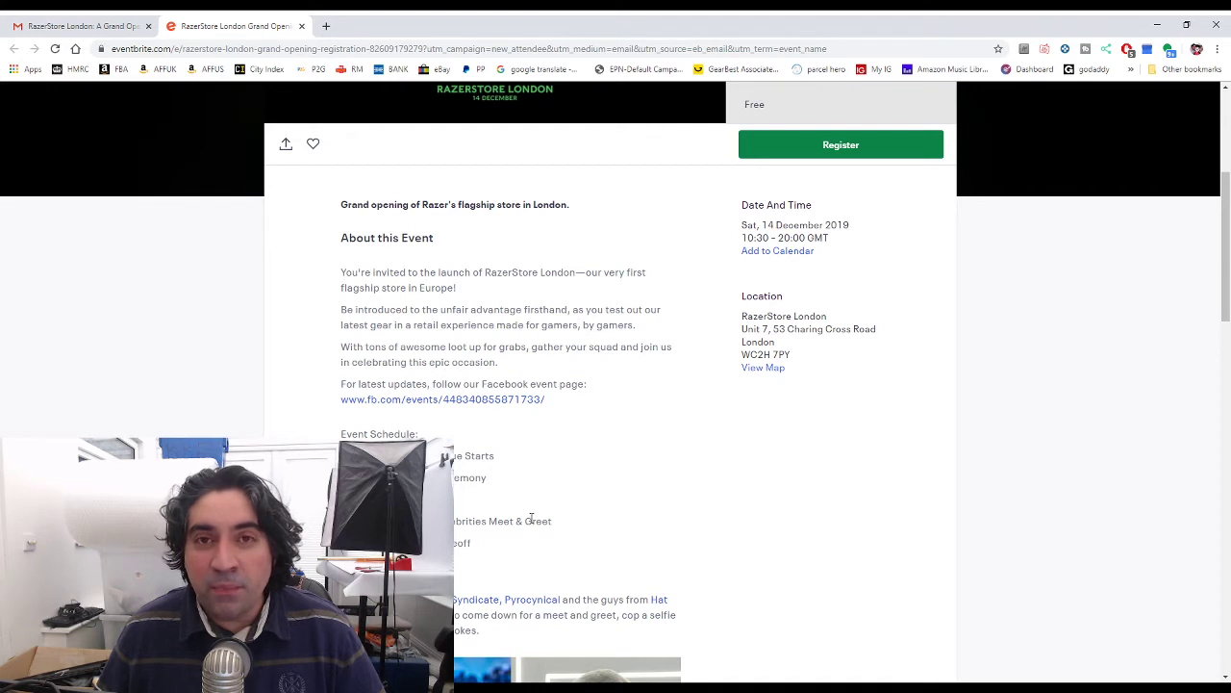
{"action": "mouse_move", "coordinate": [533, 516]}
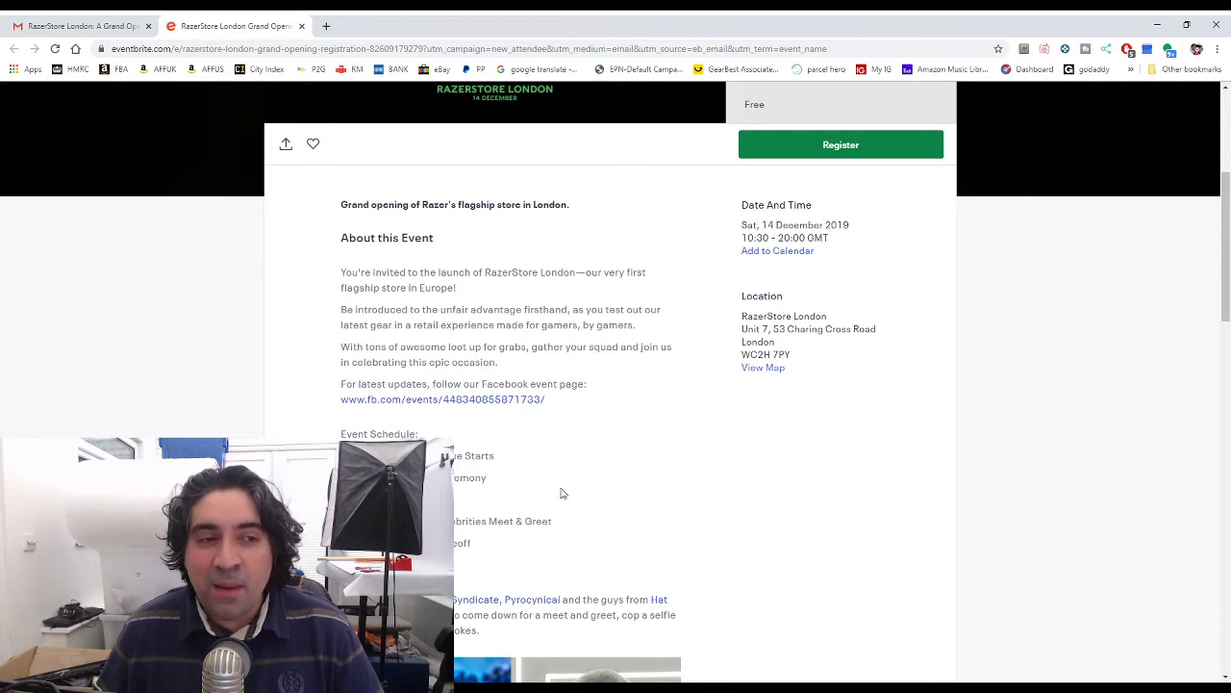
{"action": "mouse_move", "coordinate": [581, 485]}
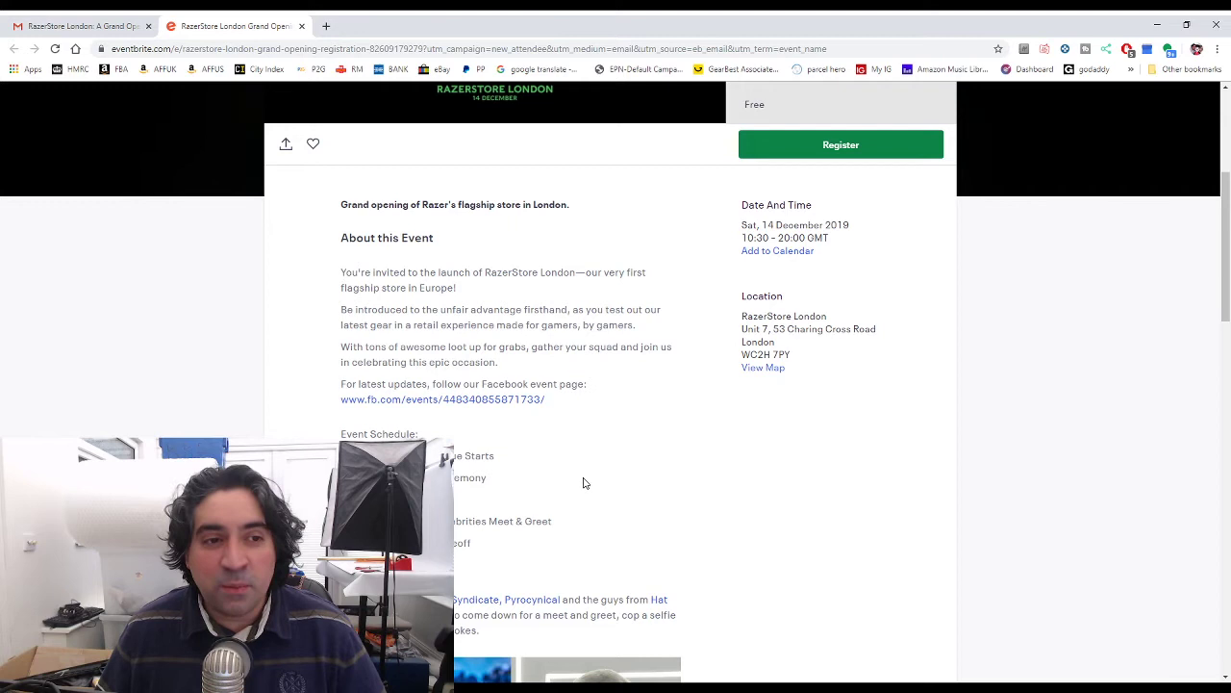
{"action": "mouse_move", "coordinate": [631, 466]}
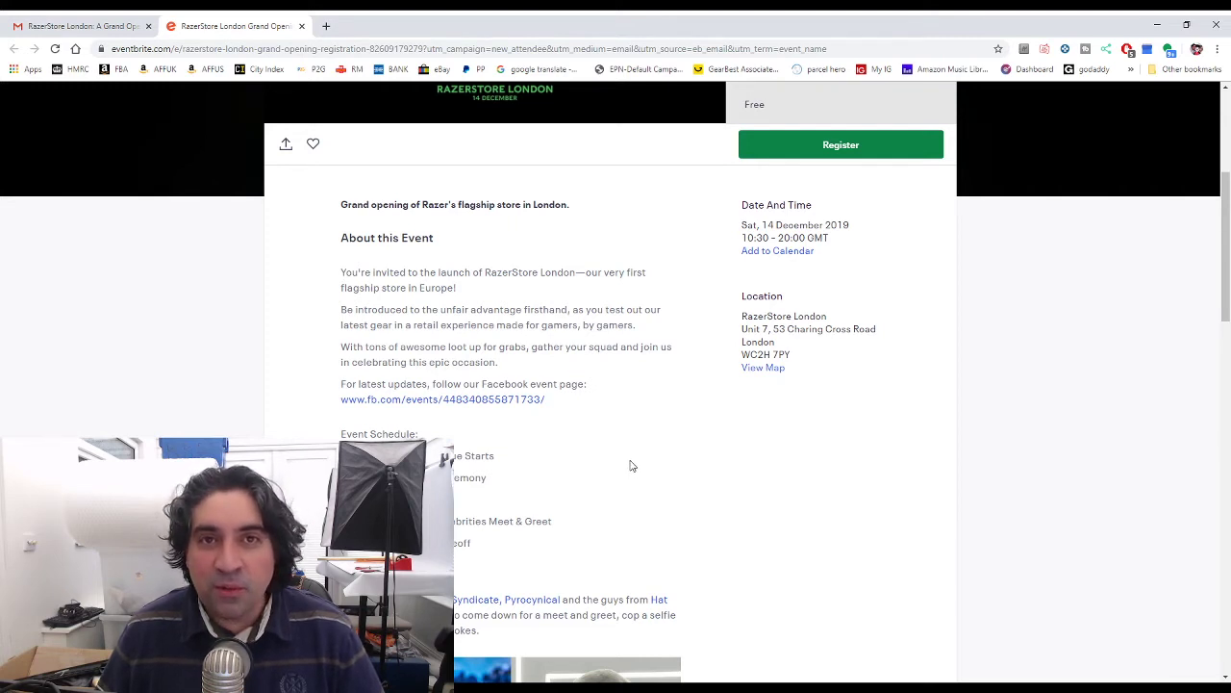
{"action": "mouse_move", "coordinate": [687, 469]}
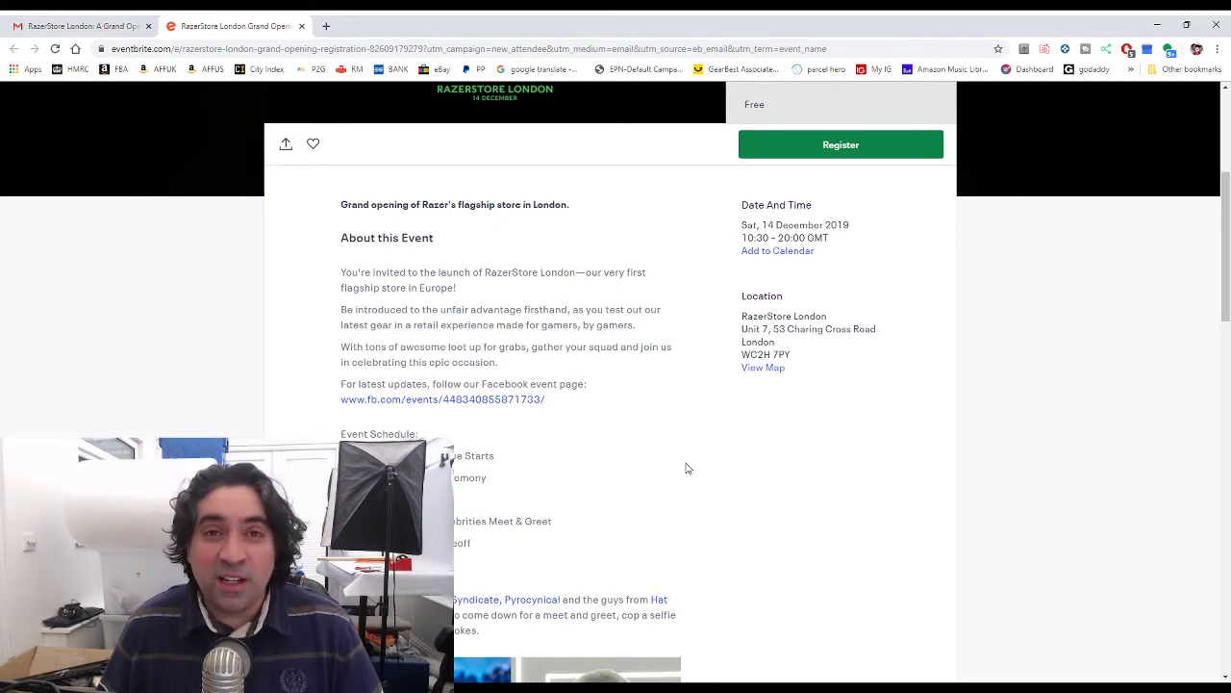
{"action": "mouse_move", "coordinate": [665, 469]}
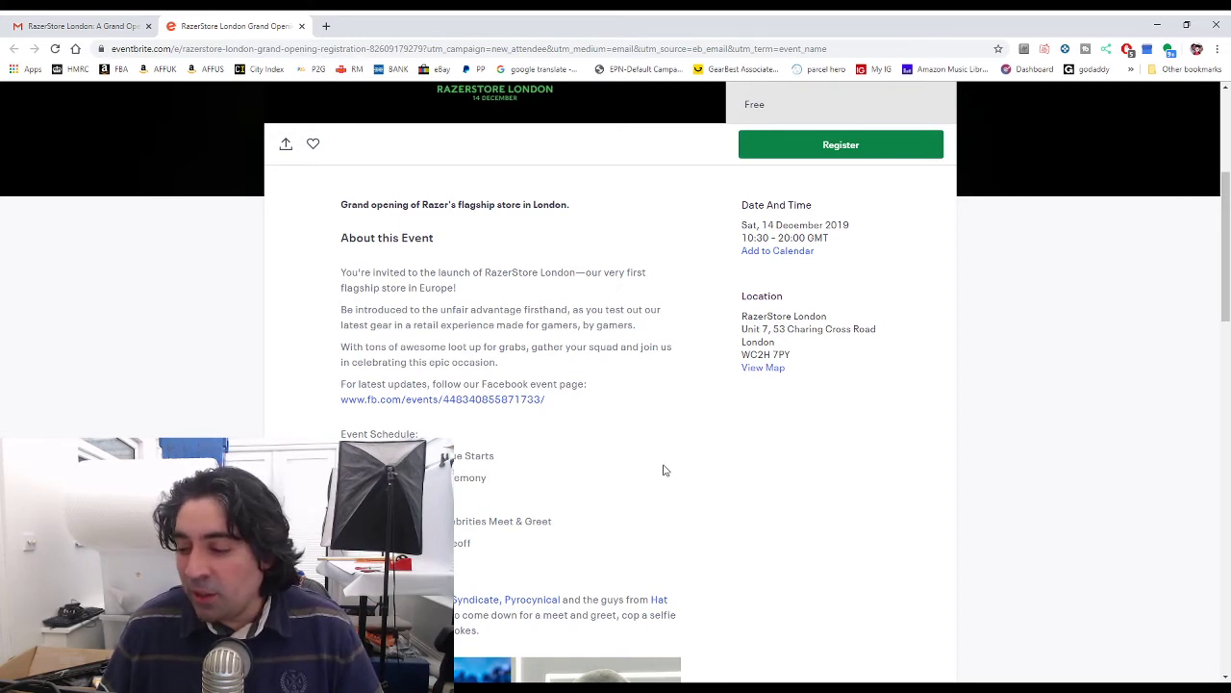
{"action": "mouse_move", "coordinate": [673, 467]}
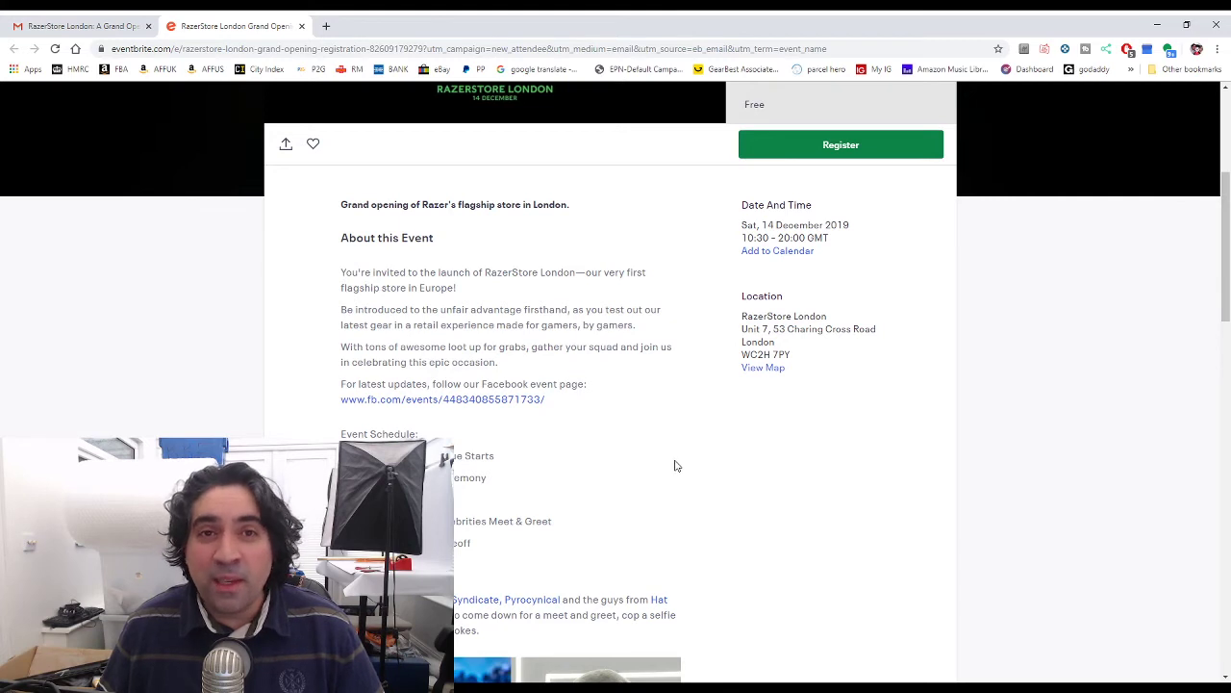
{"action": "mouse_move", "coordinate": [670, 454]}
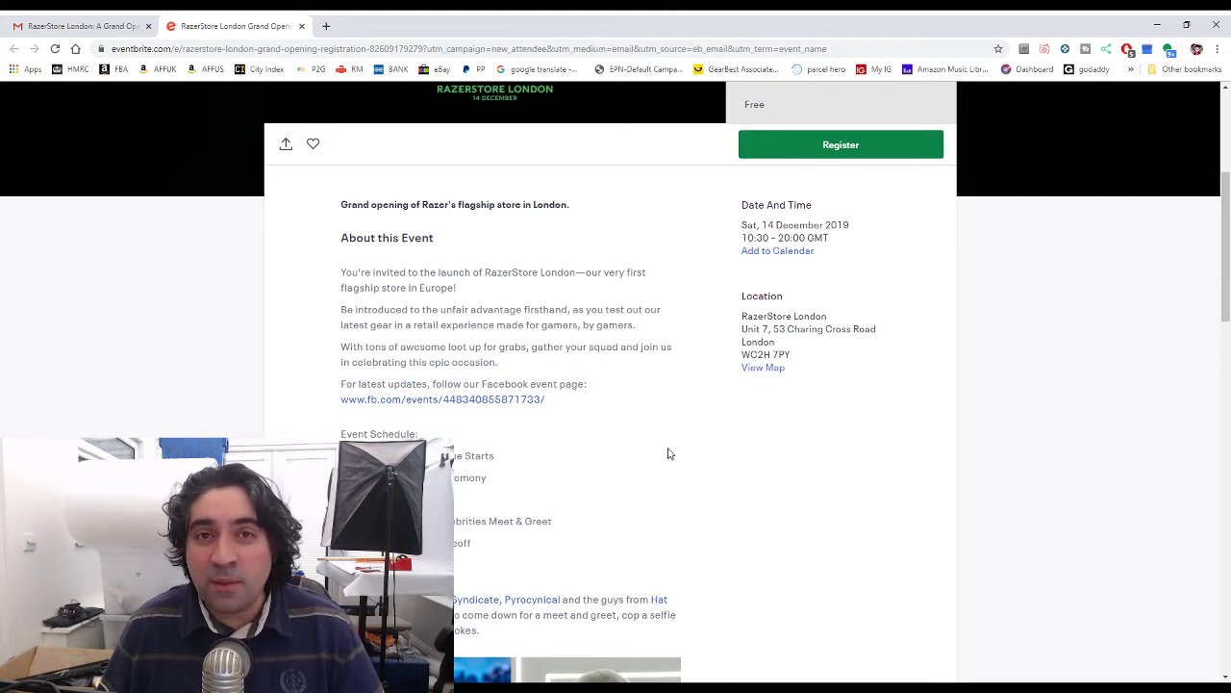
{"action": "mouse_move", "coordinate": [693, 440]}
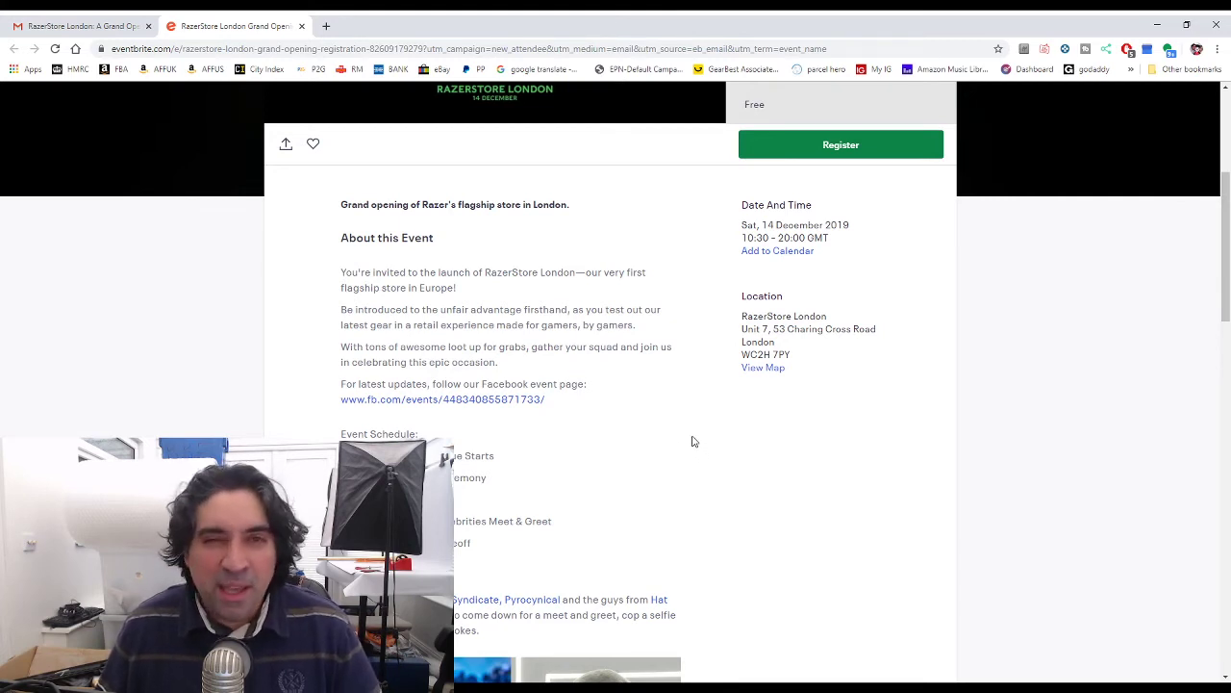
{"action": "mouse_move", "coordinate": [674, 458]}
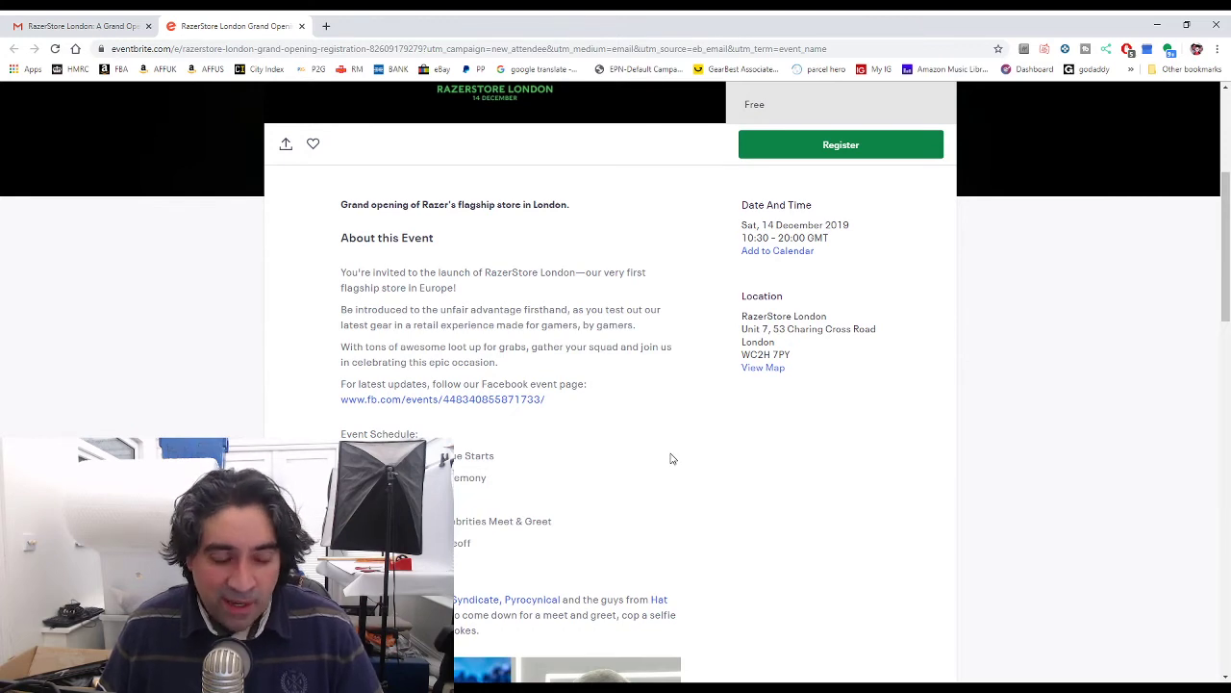
- Scroll past the schedule and guest photos to the Las Vegas opening video, admittance disclaimer and tags
{"action": "scroll", "scroll_direction": "down", "scroll_amount": 3}
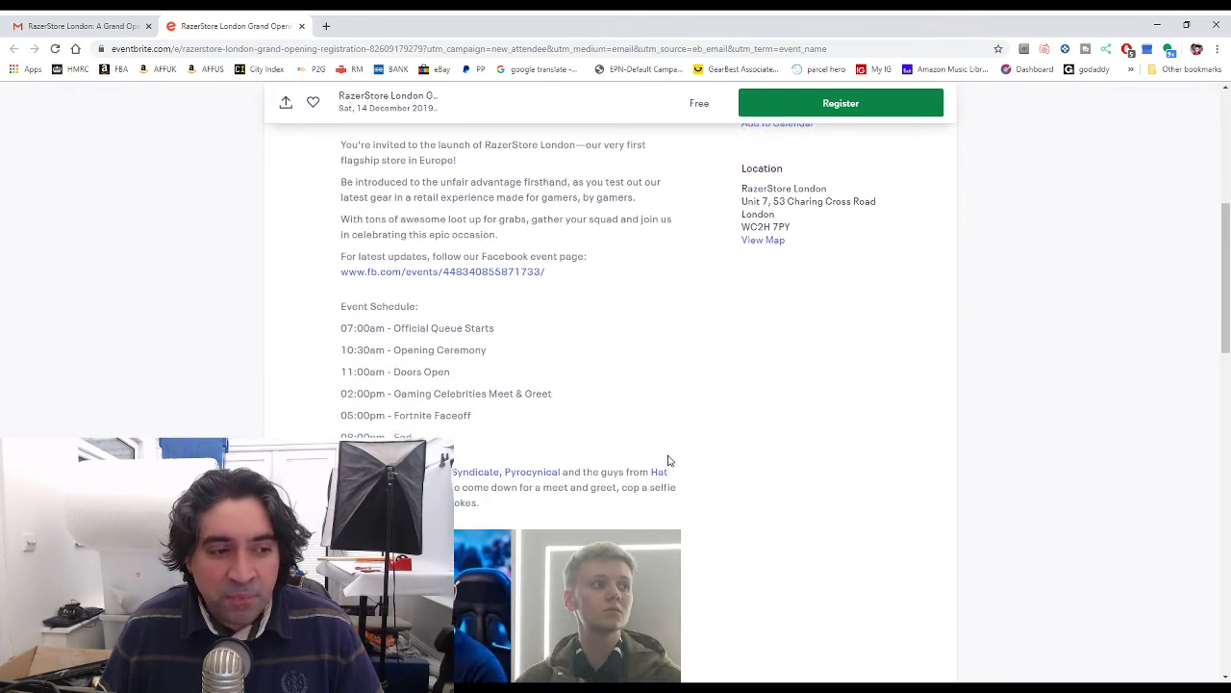
{"action": "scroll", "scroll_direction": "down", "scroll_amount": 3}
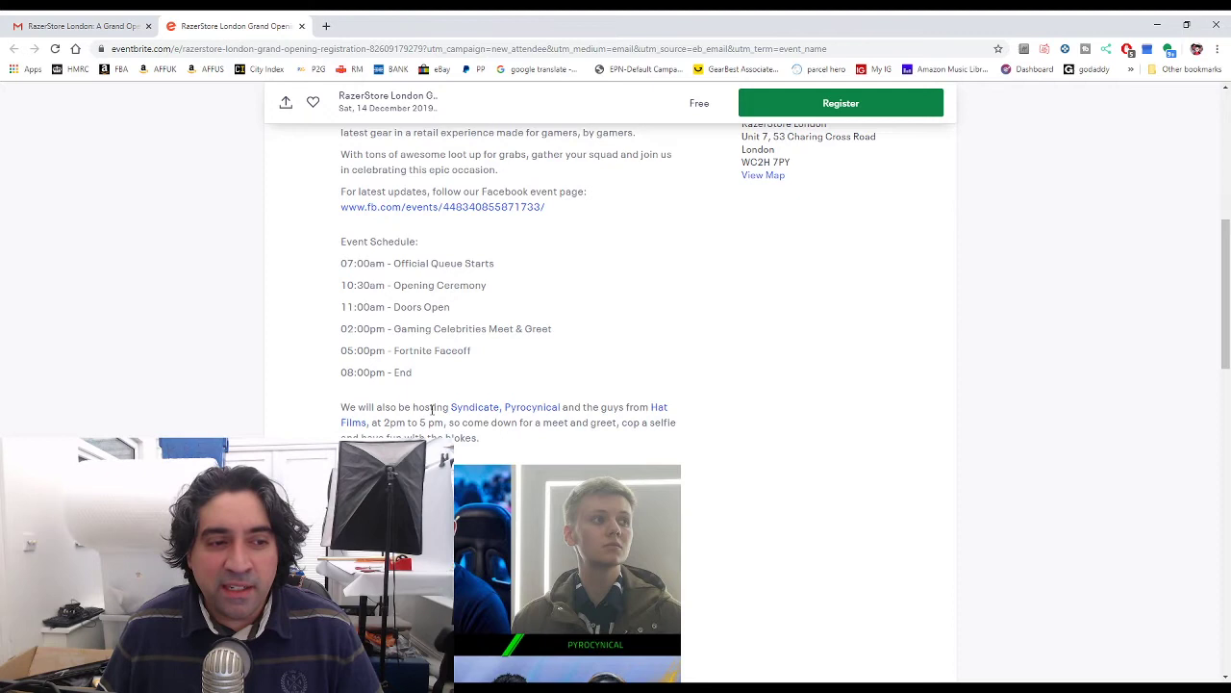
{"action": "mouse_move", "coordinate": [714, 421]}
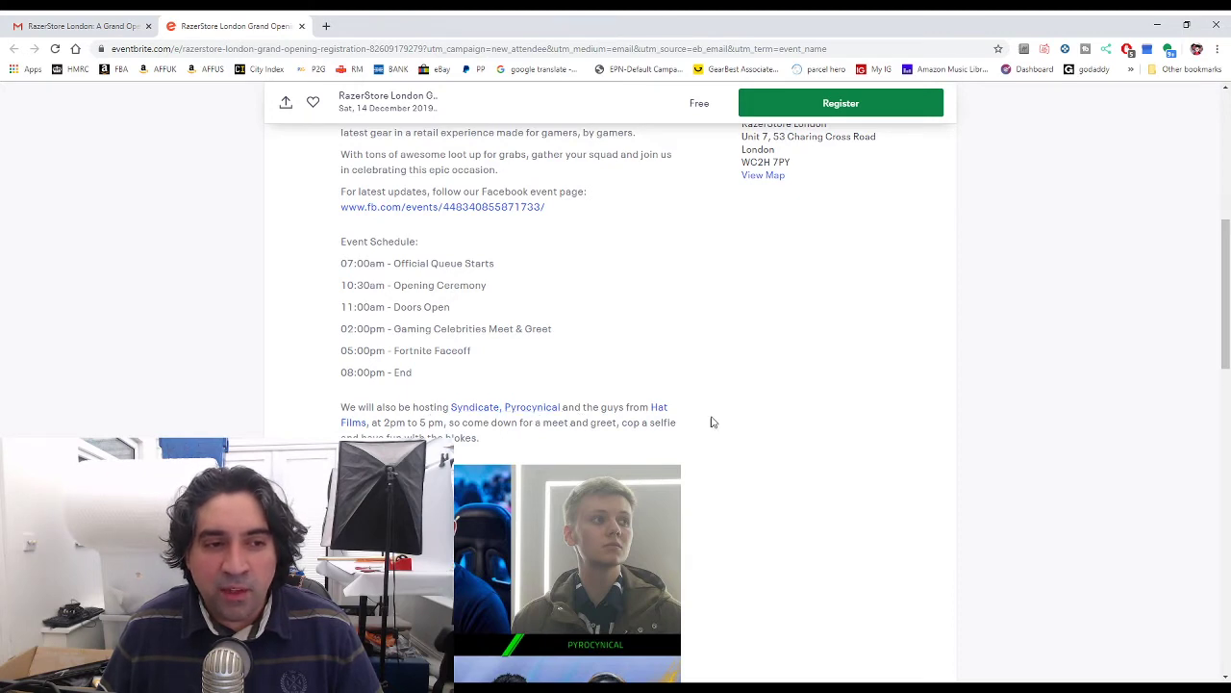
{"action": "scroll", "scroll_direction": "down", "scroll_amount": 3}
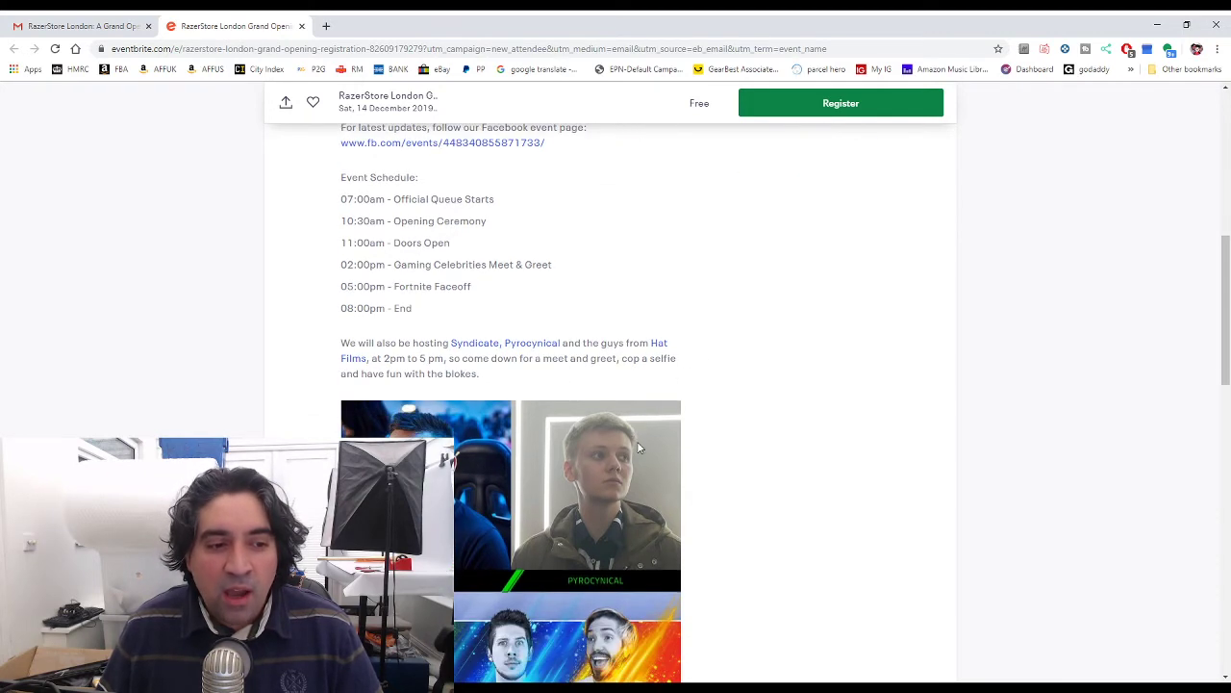
{"action": "scroll", "scroll_direction": "down", "scroll_amount": 3}
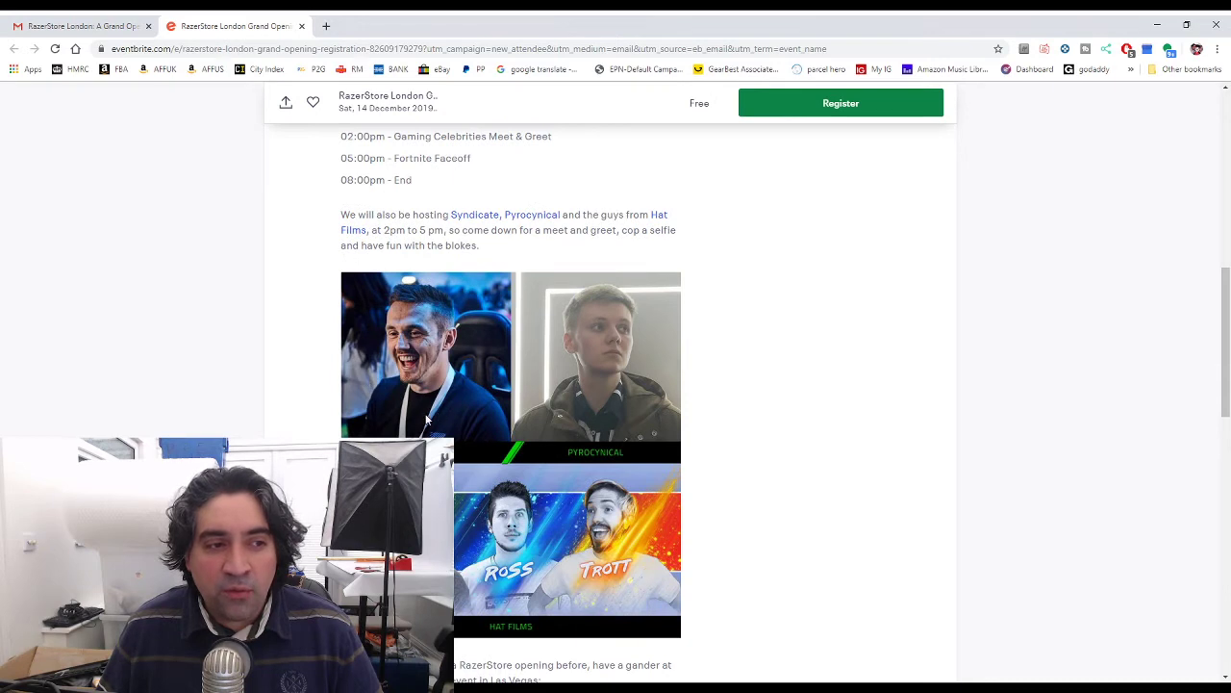
{"action": "mouse_move", "coordinate": [450, 404]}
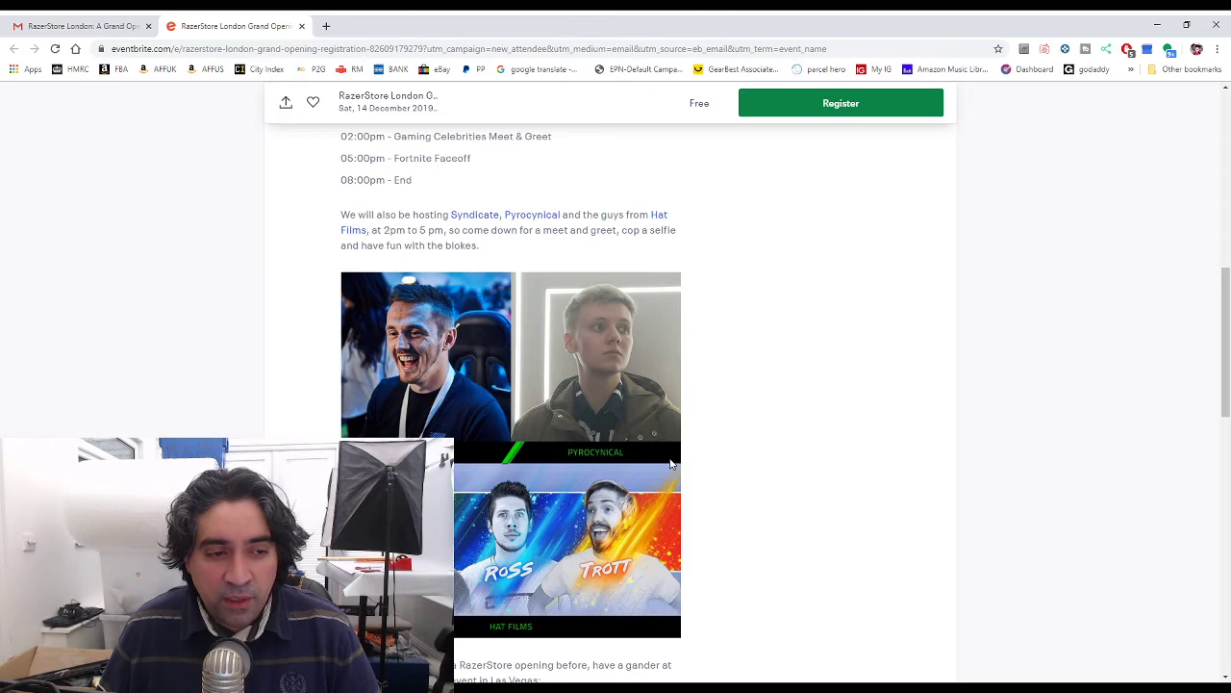
{"action": "scroll", "scroll_direction": "down", "scroll_amount": 3}
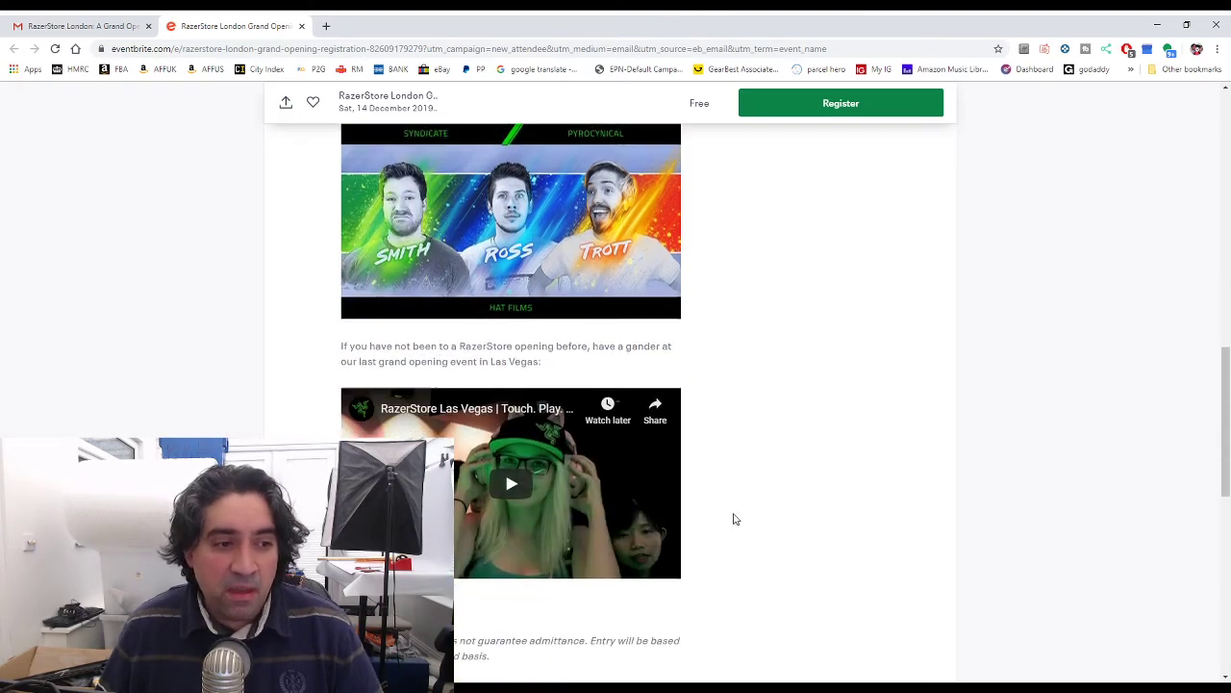
{"action": "scroll", "scroll_direction": "down", "scroll_amount": 3}
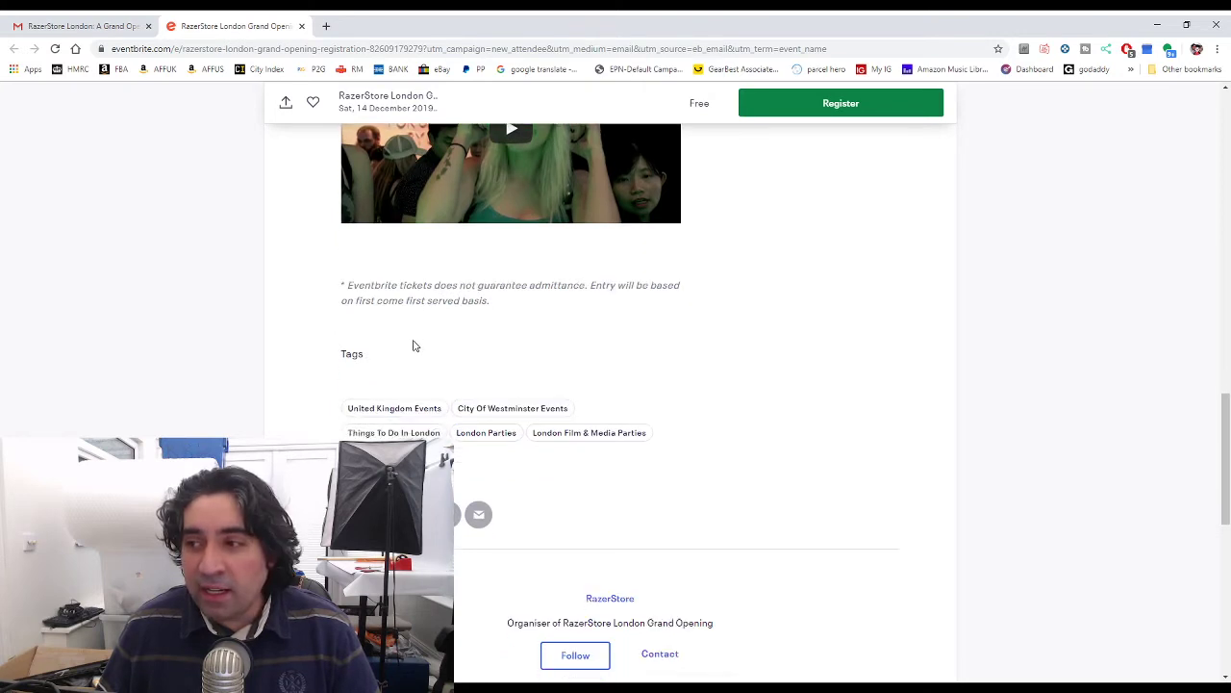
{"action": "scroll", "scroll_direction": "down", "scroll_amount": 3}
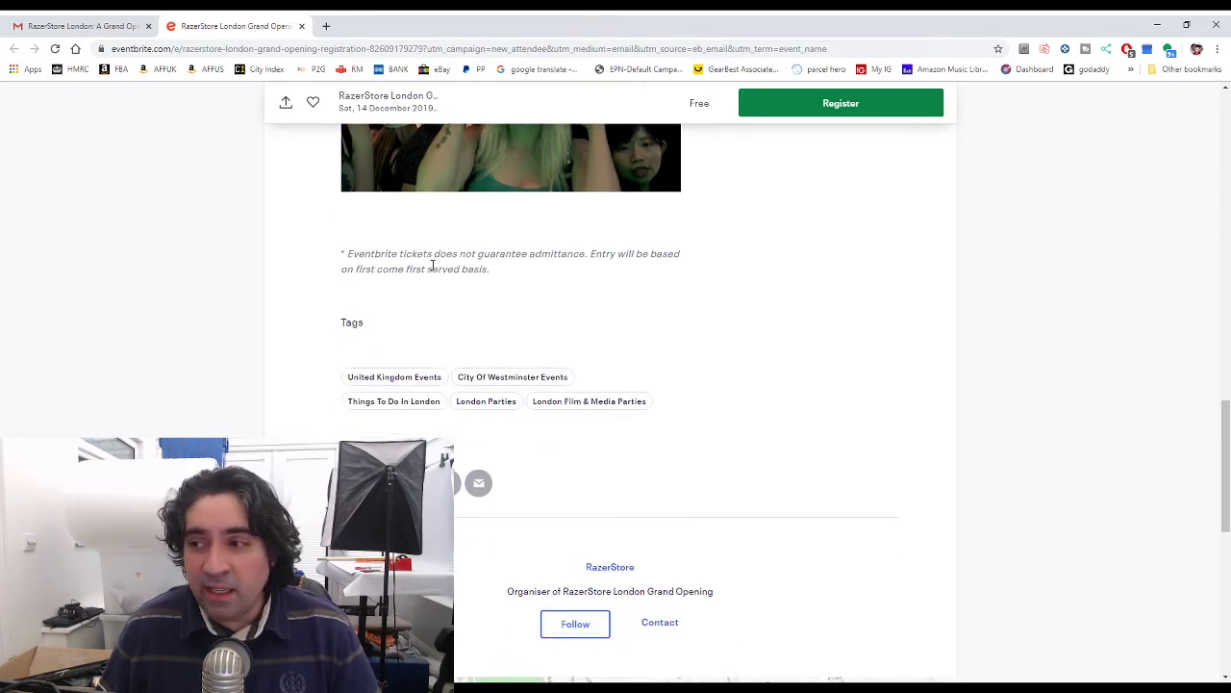
{"action": "mouse_move", "coordinate": [600, 270]}
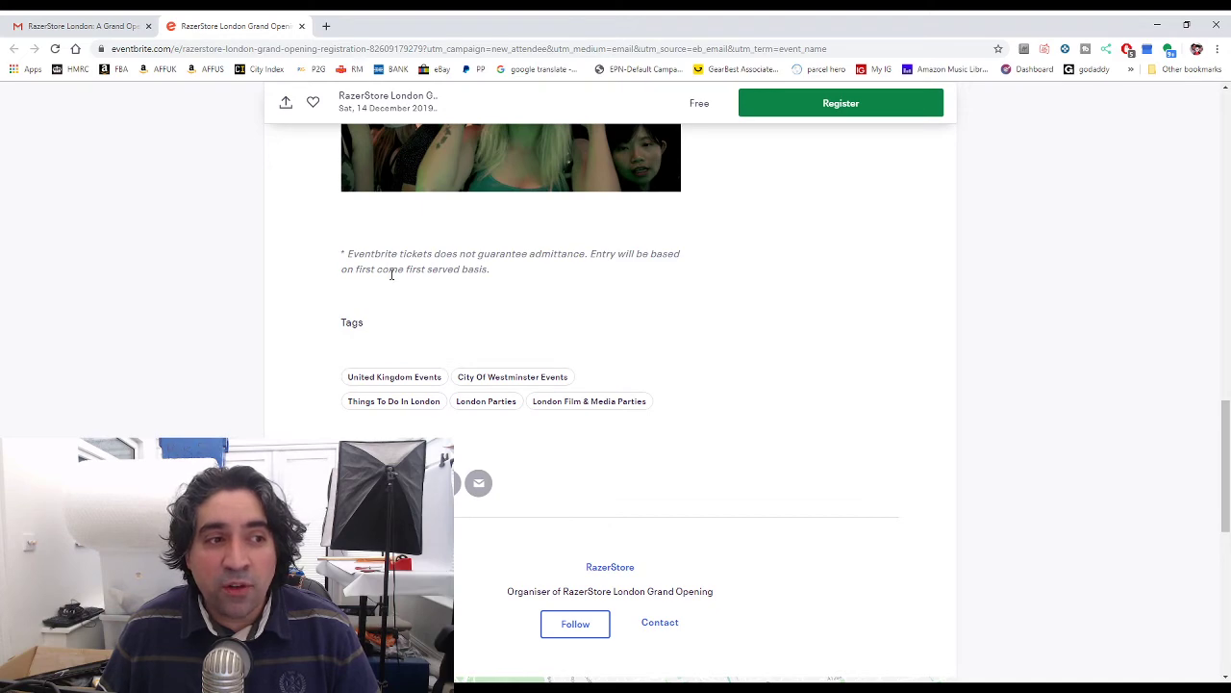
{"action": "scroll", "scroll_direction": "up", "scroll_amount": 3}
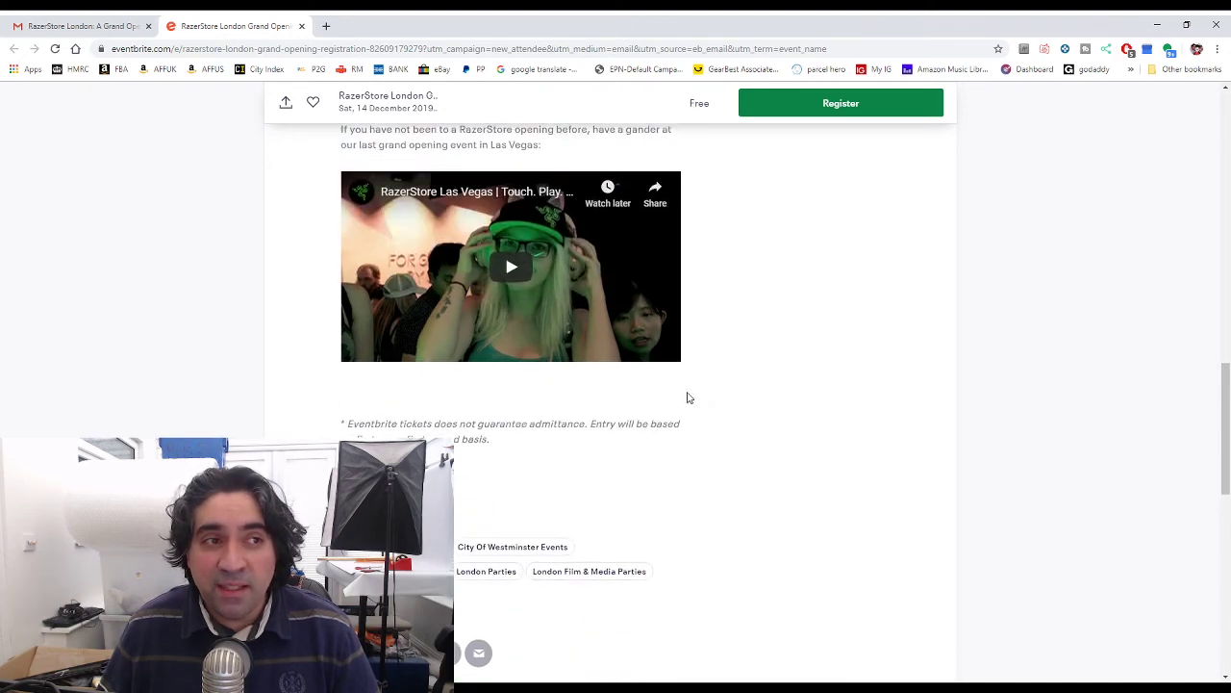
- Scroll back up to the About this Event section with the 14 December date and Charing Cross Road location
{"action": "scroll", "scroll_direction": "up", "scroll_amount": 3}
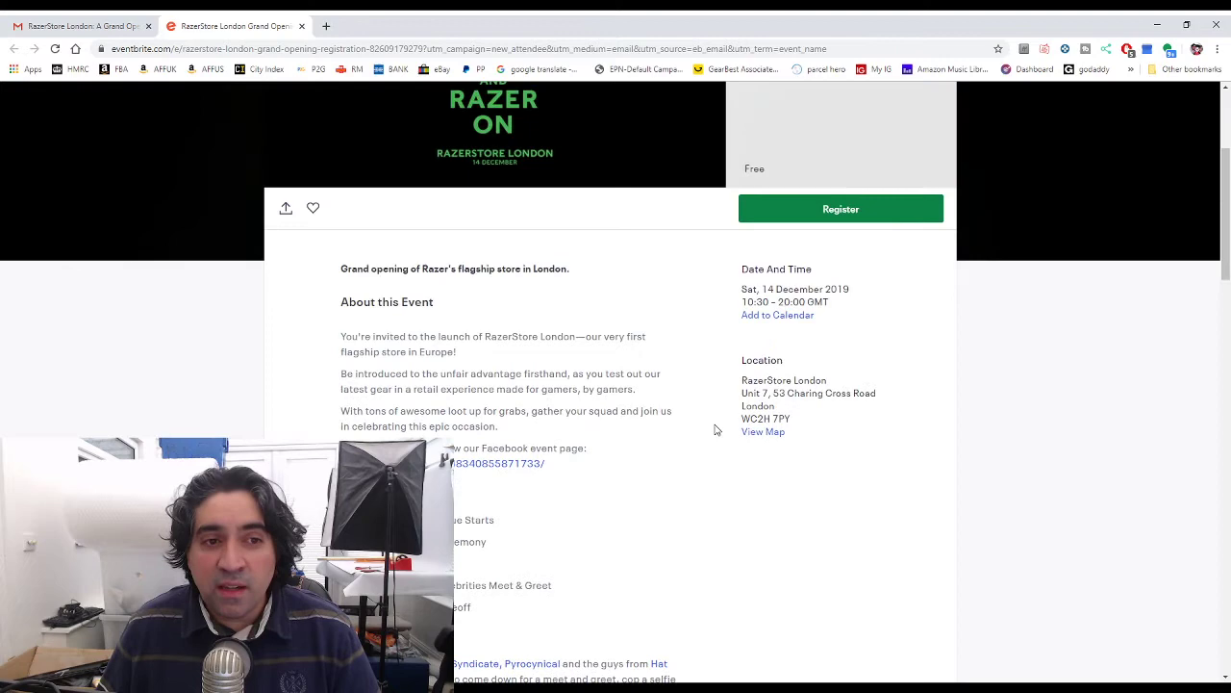
{"action": "scroll", "scroll_direction": "up", "scroll_amount": 3}
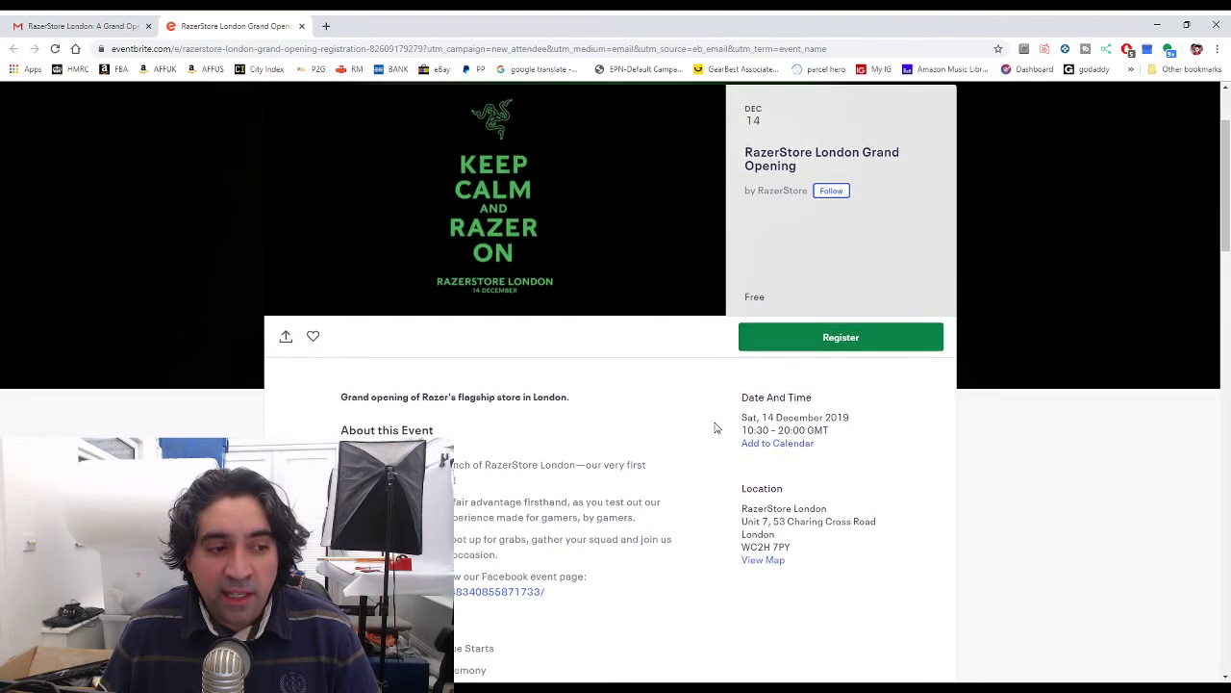
{"action": "scroll", "scroll_direction": "down", "scroll_amount": 3}
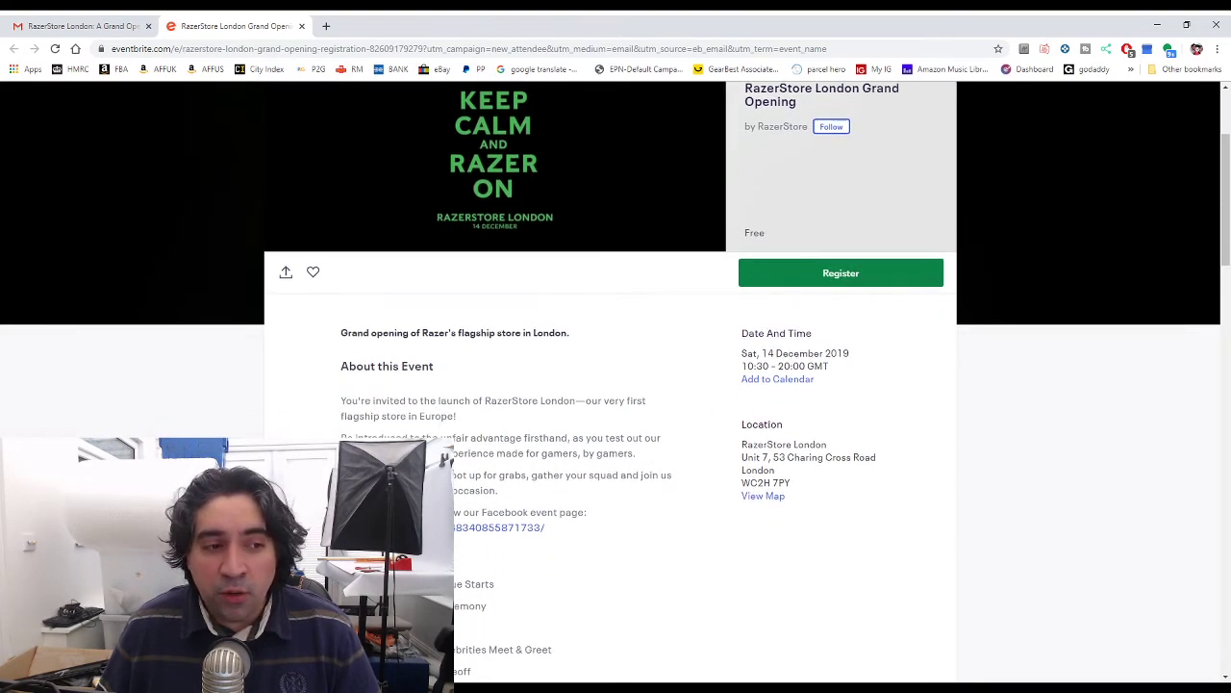
{"action": "scroll", "scroll_direction": "down", "scroll_amount": 3}
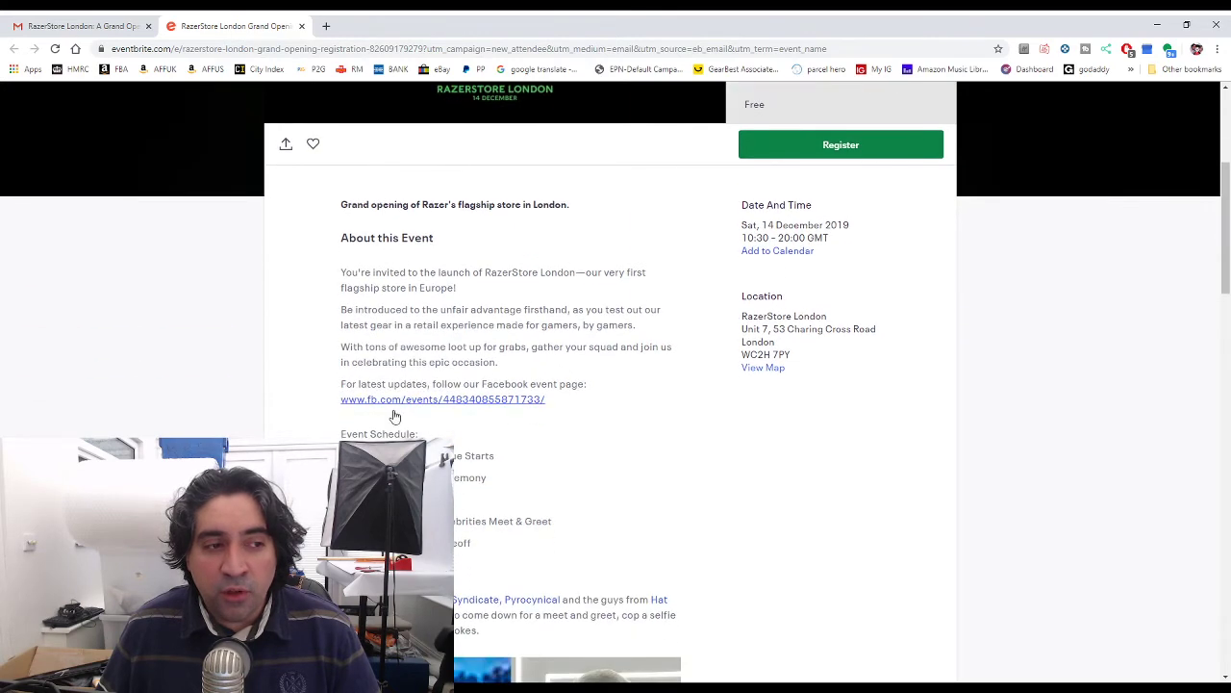
{"action": "mouse_move", "coordinate": [525, 398]}
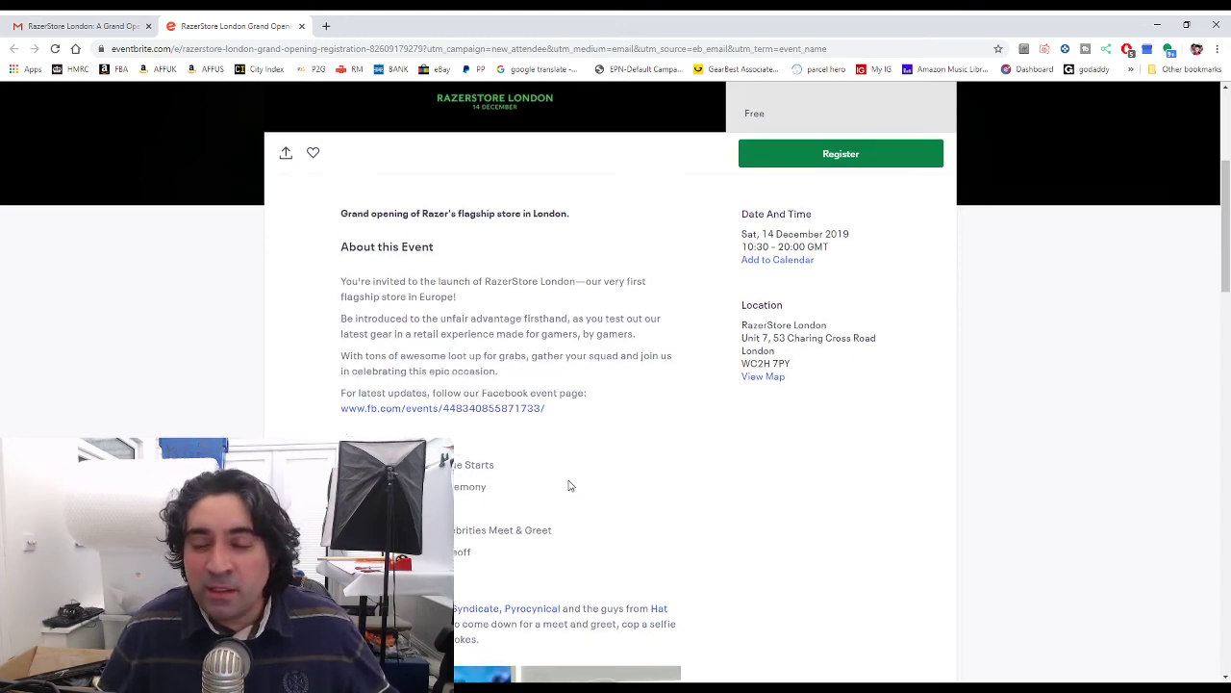
{"action": "scroll", "scroll_direction": "up", "scroll_amount": 3}
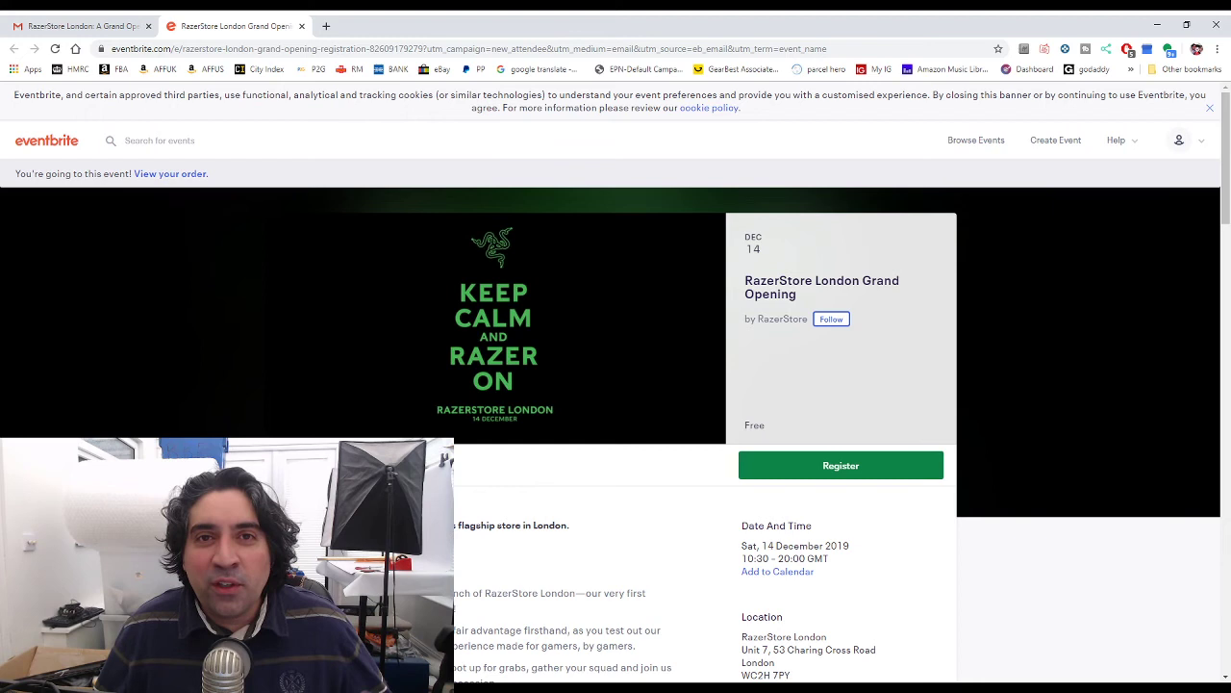
{"action": "mouse_move", "coordinate": [835, 298]}
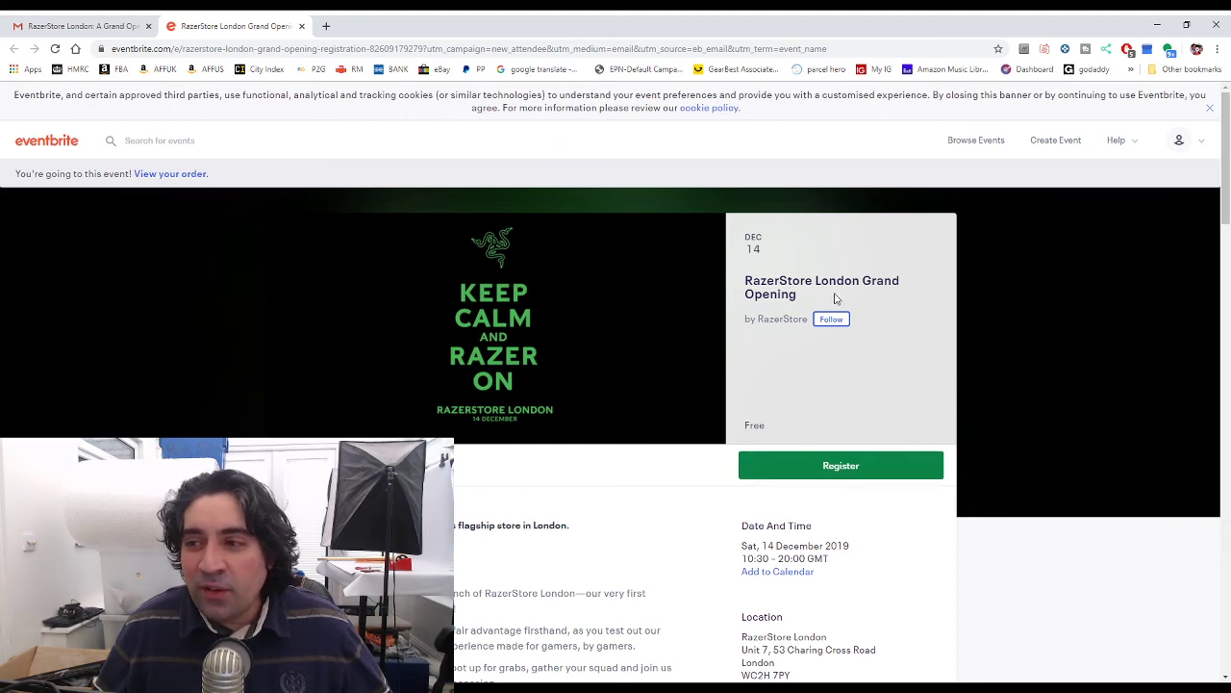
{"action": "mouse_move", "coordinate": [824, 300]}
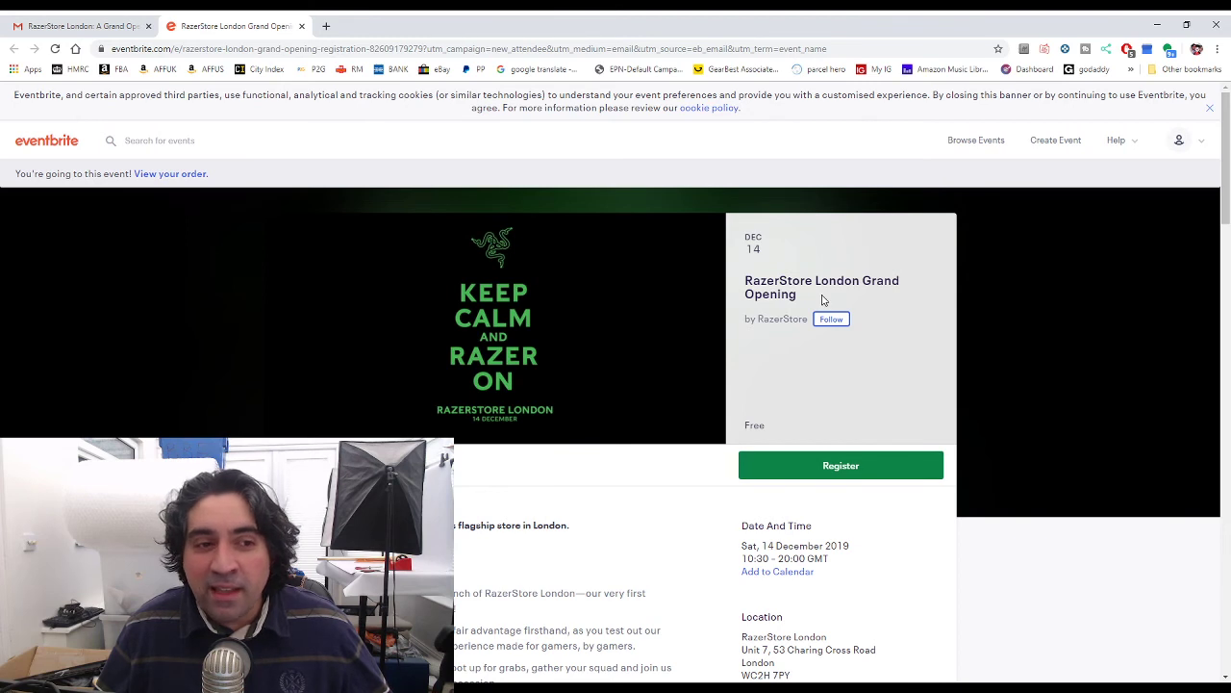
{"action": "mouse_move", "coordinate": [785, 327]}
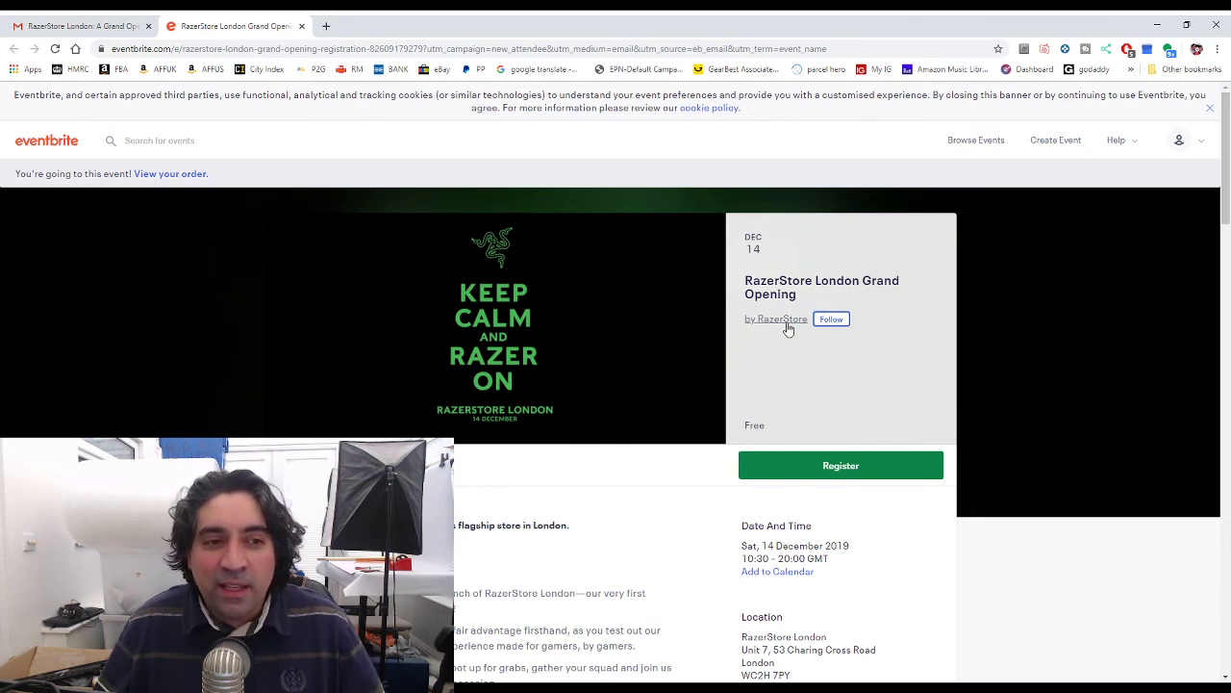
{"action": "mouse_move", "coordinate": [983, 581]}
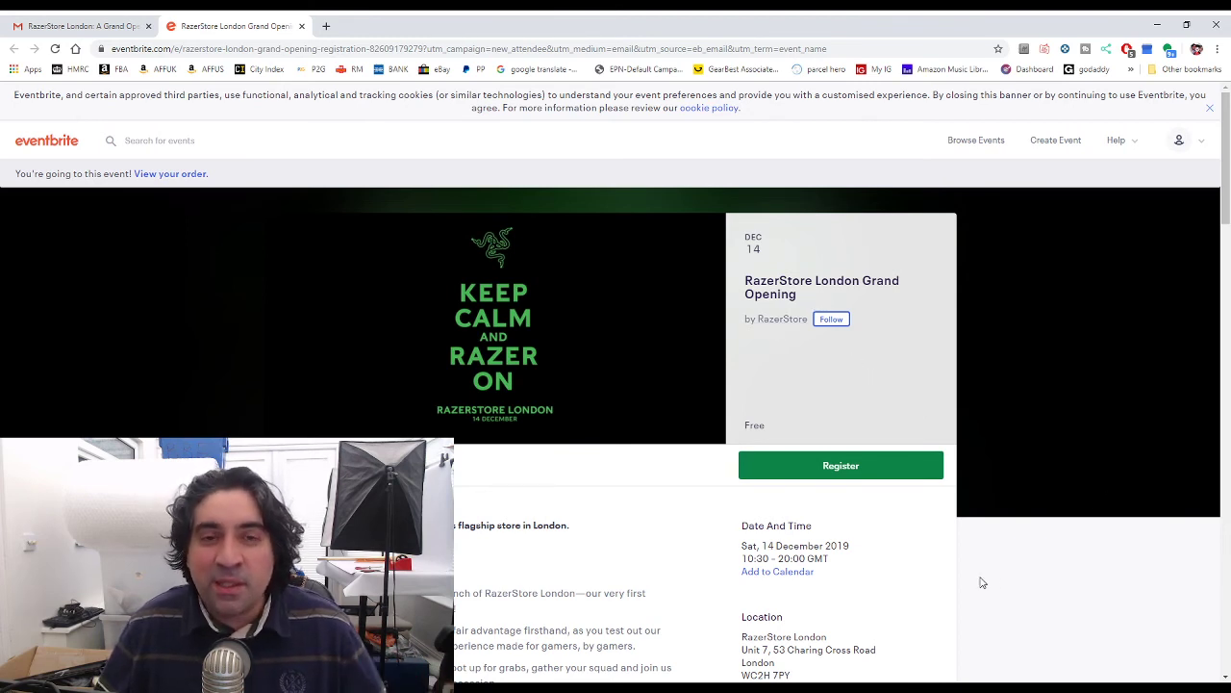
{"action": "mouse_move", "coordinate": [1015, 616]}
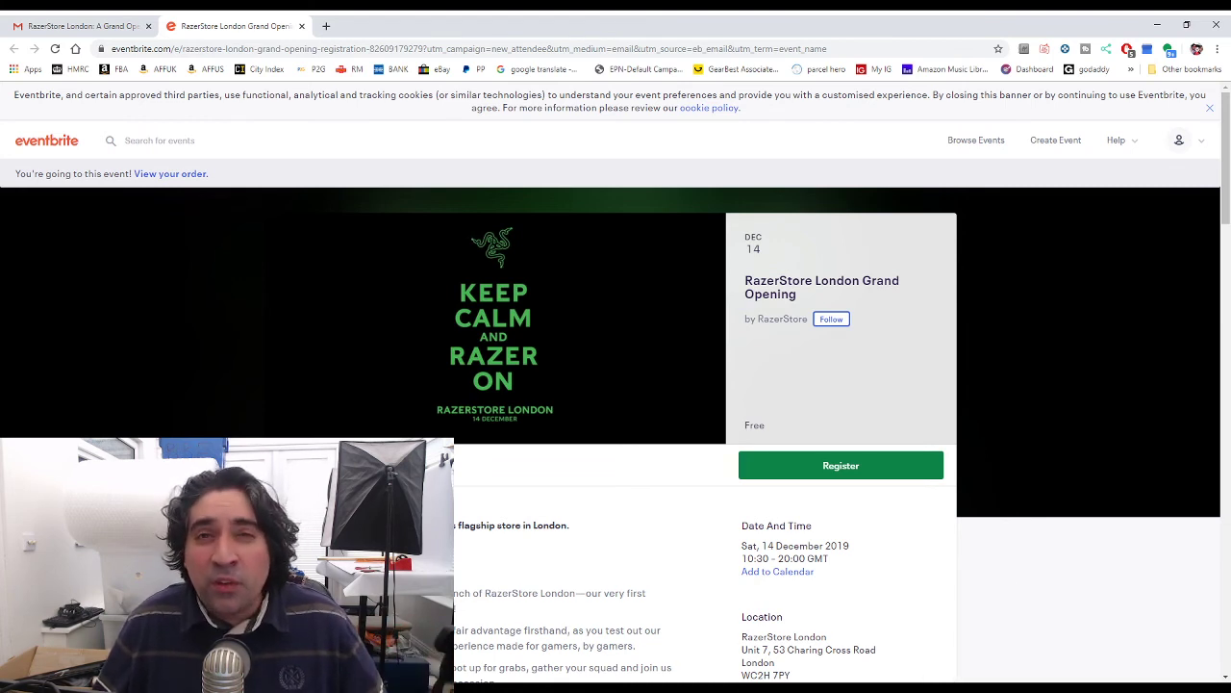
{"action": "mouse_move", "coordinate": [1020, 650]}
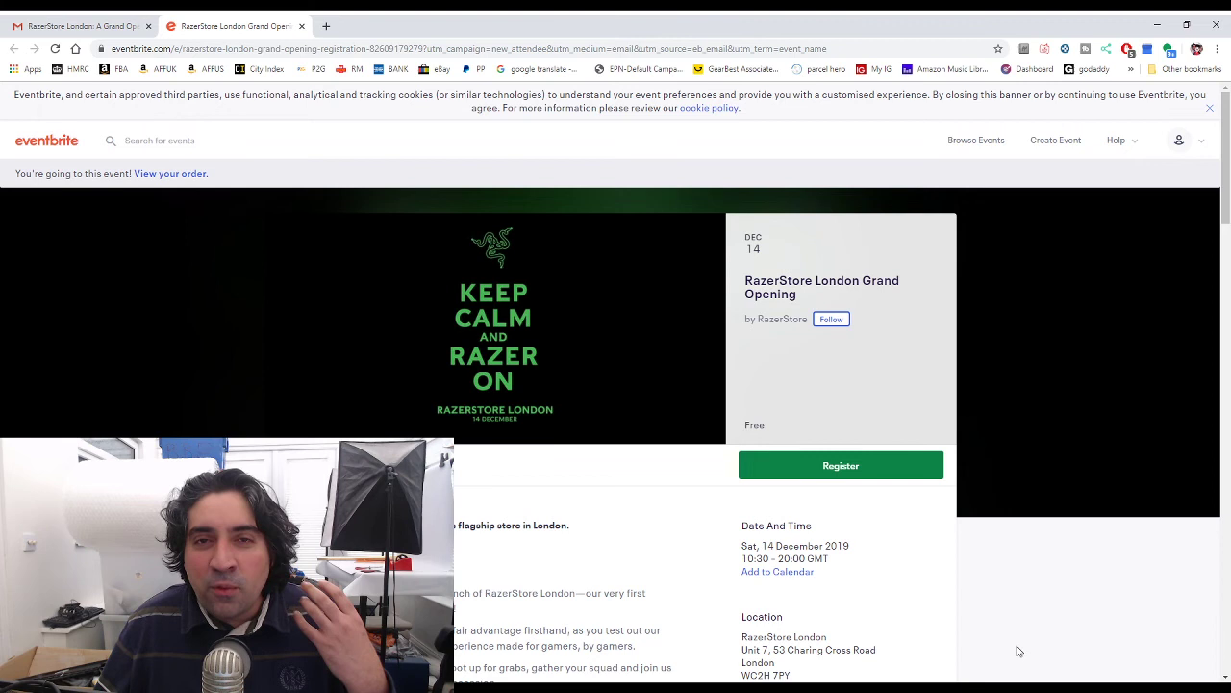
{"action": "mouse_move", "coordinate": [1069, 635]}
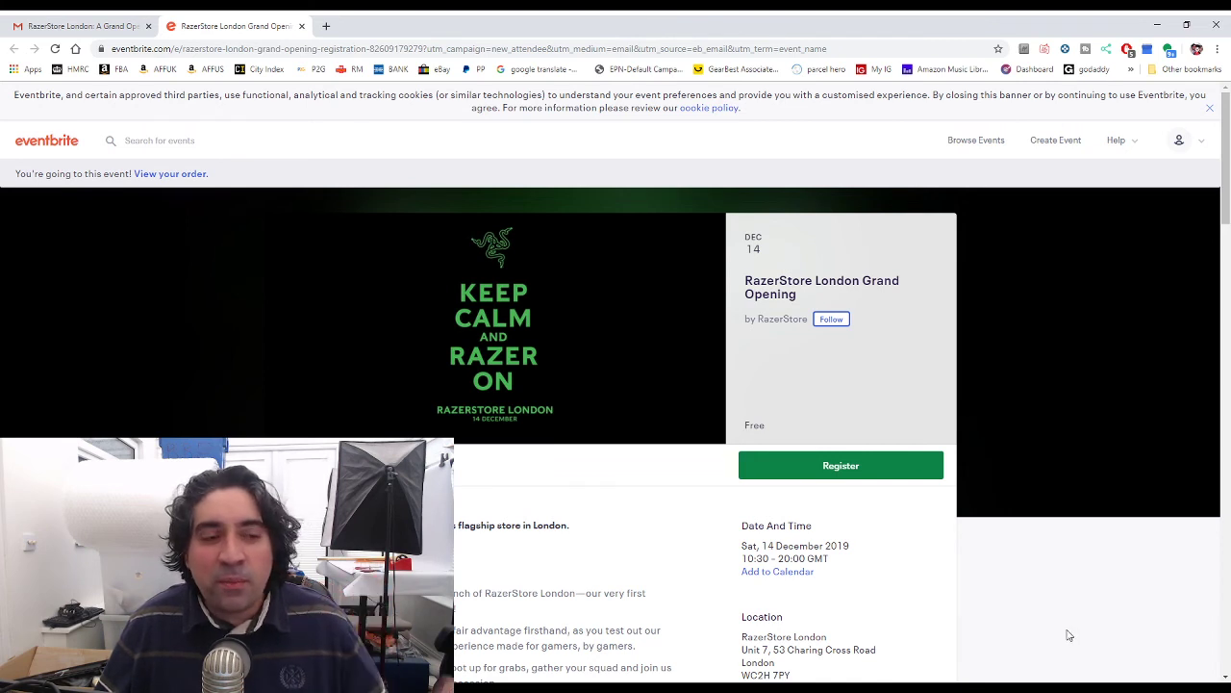
{"action": "mouse_move", "coordinate": [1224, 604]}
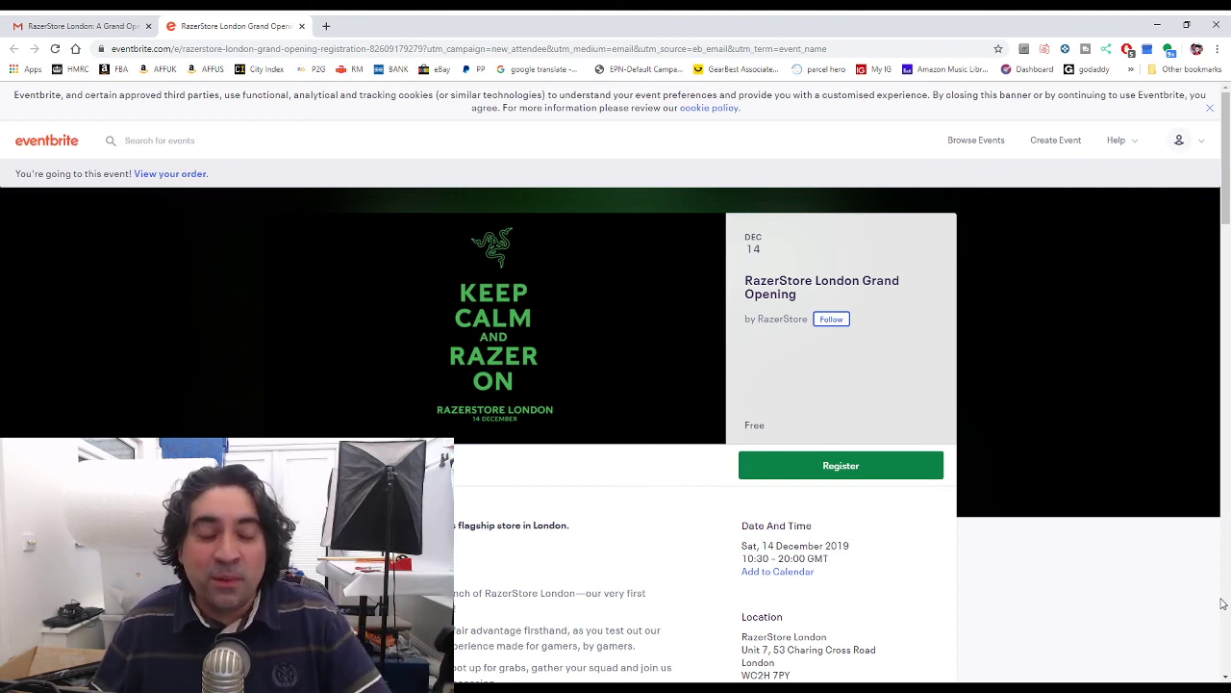
{"action": "mouse_move", "coordinate": [1180, 590]}
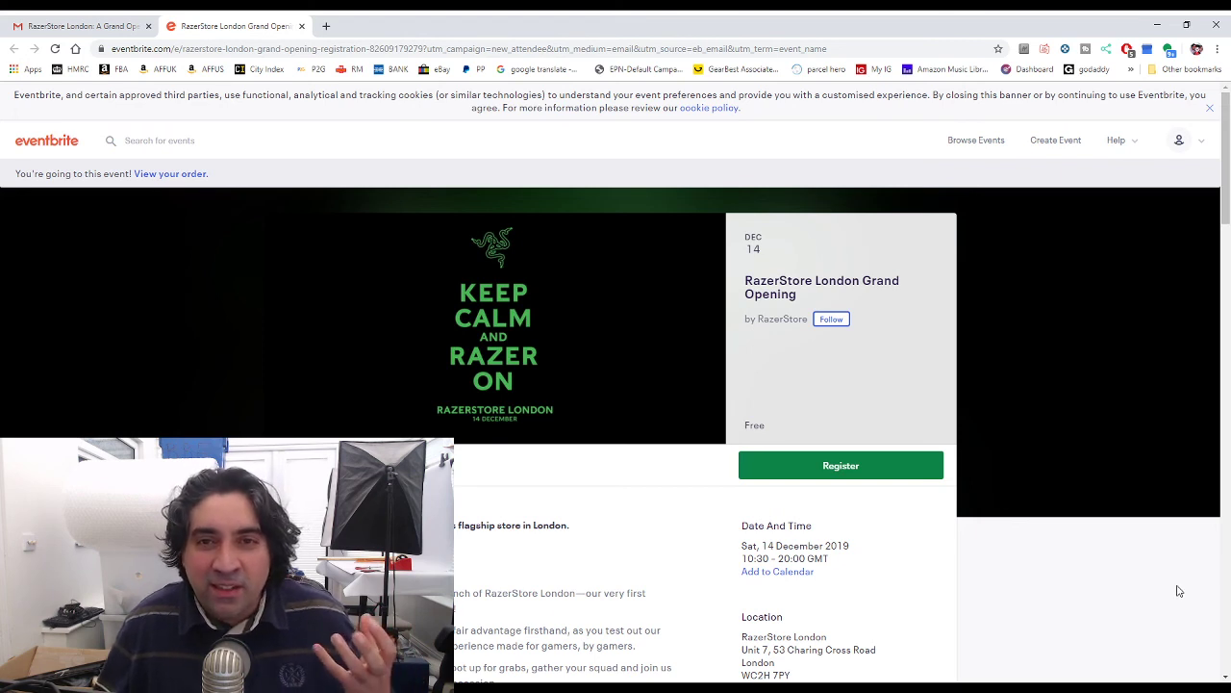
{"action": "mouse_move", "coordinate": [1145, 577]}
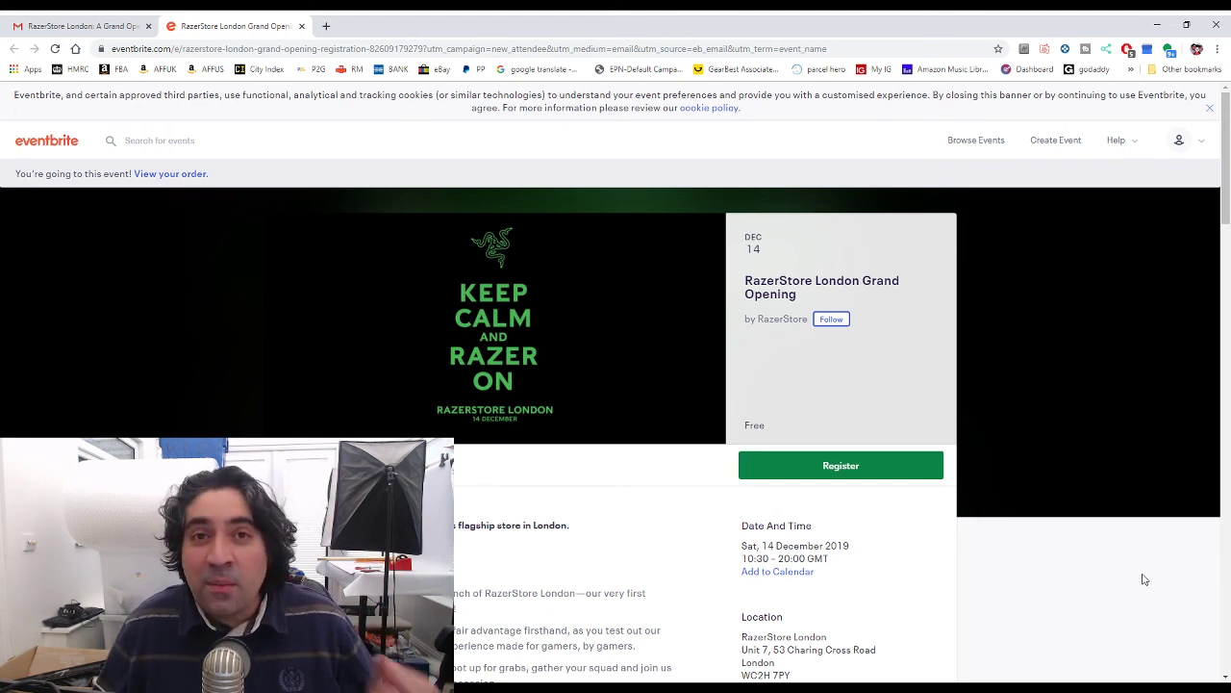
{"action": "mouse_move", "coordinate": [1125, 569]}
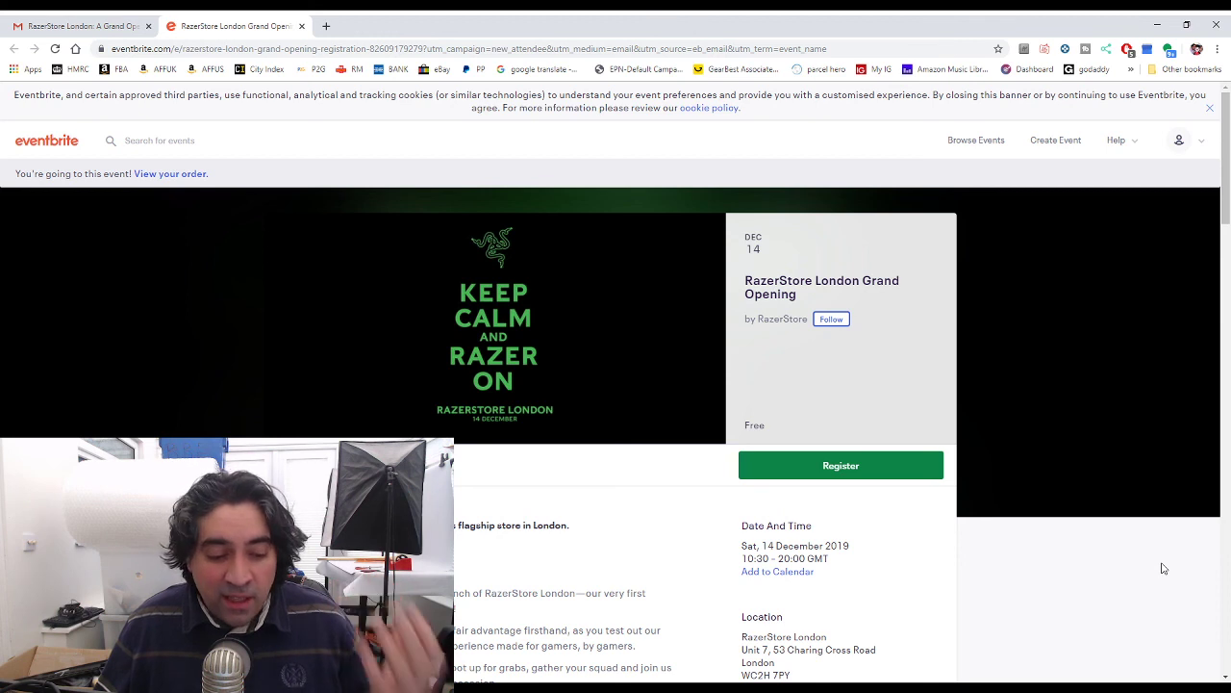
{"action": "mouse_move", "coordinate": [1131, 592]}
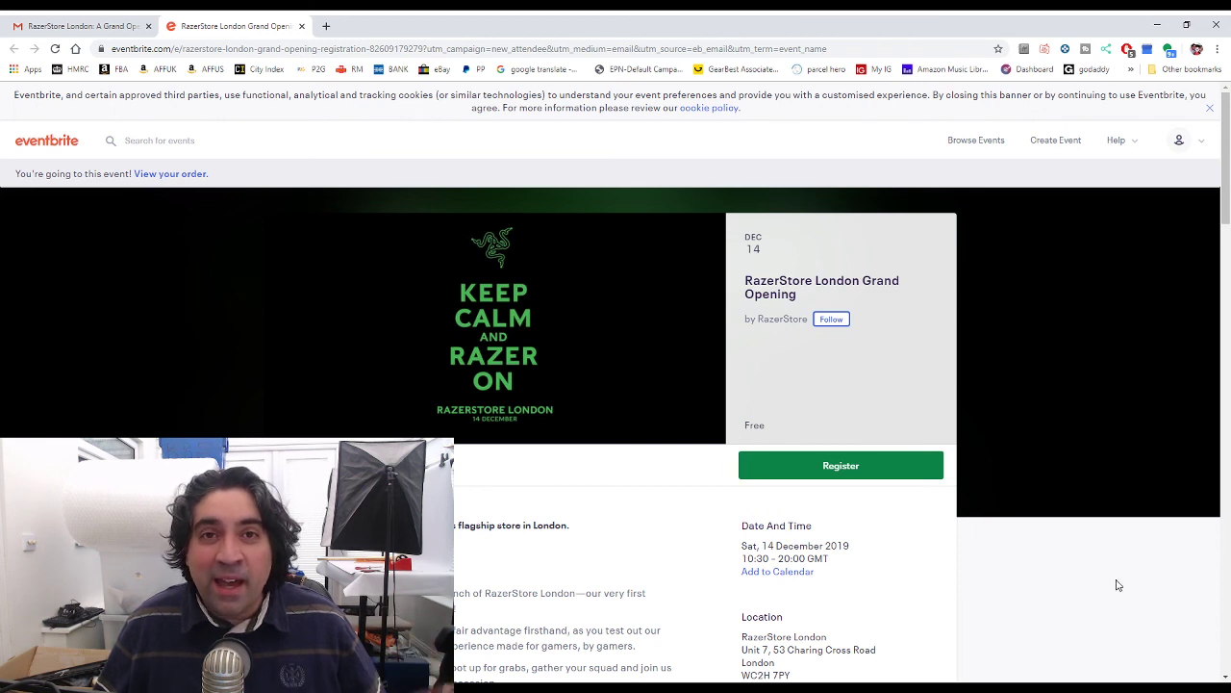
{"action": "mouse_move", "coordinate": [1106, 571]}
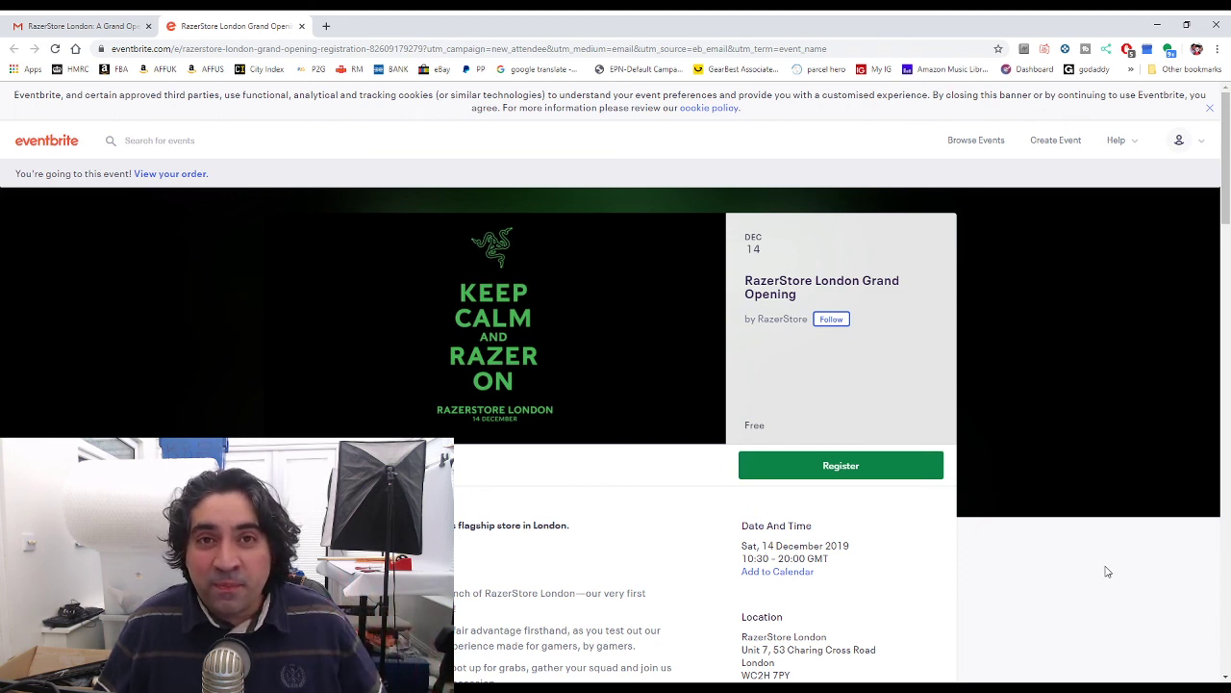
{"action": "mouse_move", "coordinate": [1071, 567]}
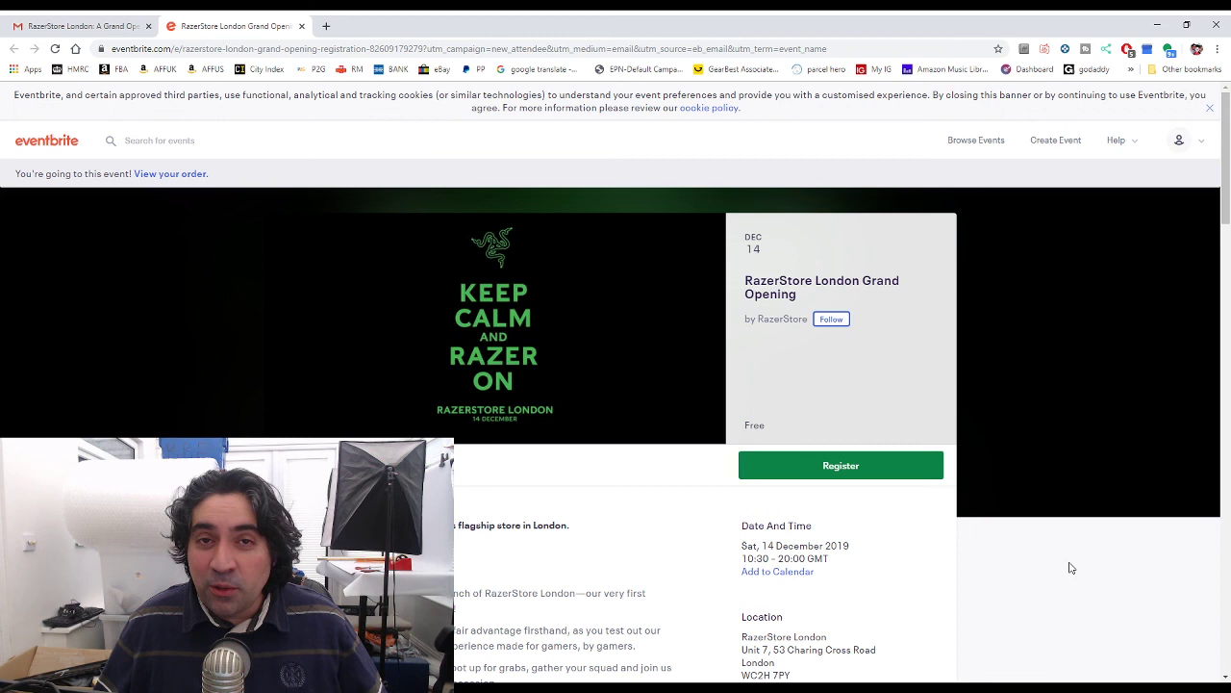